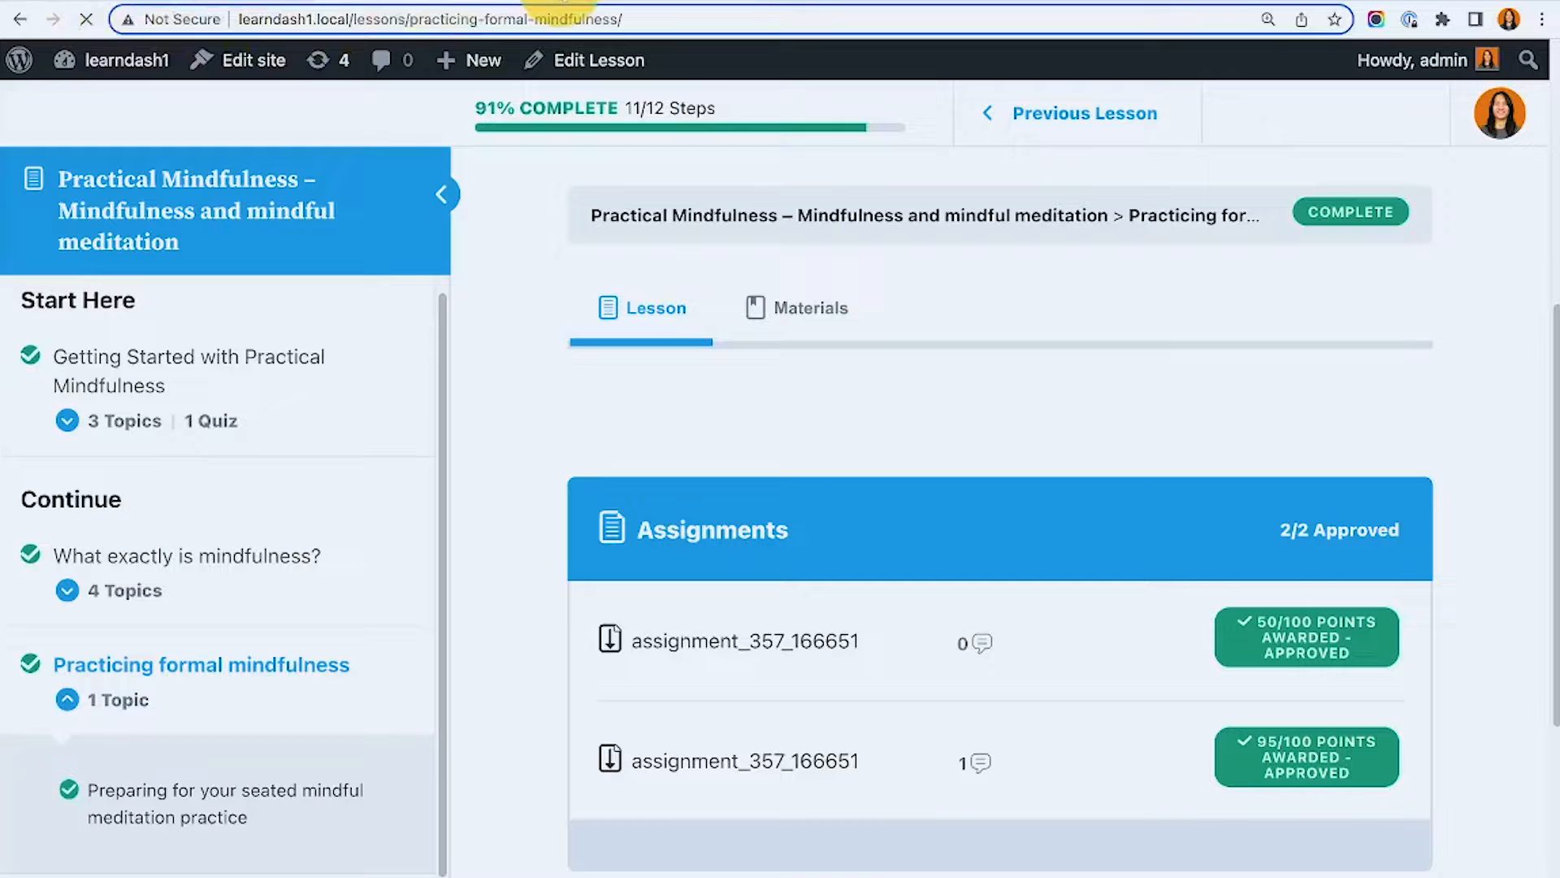
From the admin profile's course progress, uncheck Practicing formal mindfulness and reopen that lesson.
{"action": "scroll", "scroll_direction": "down", "scroll_amount": 3}
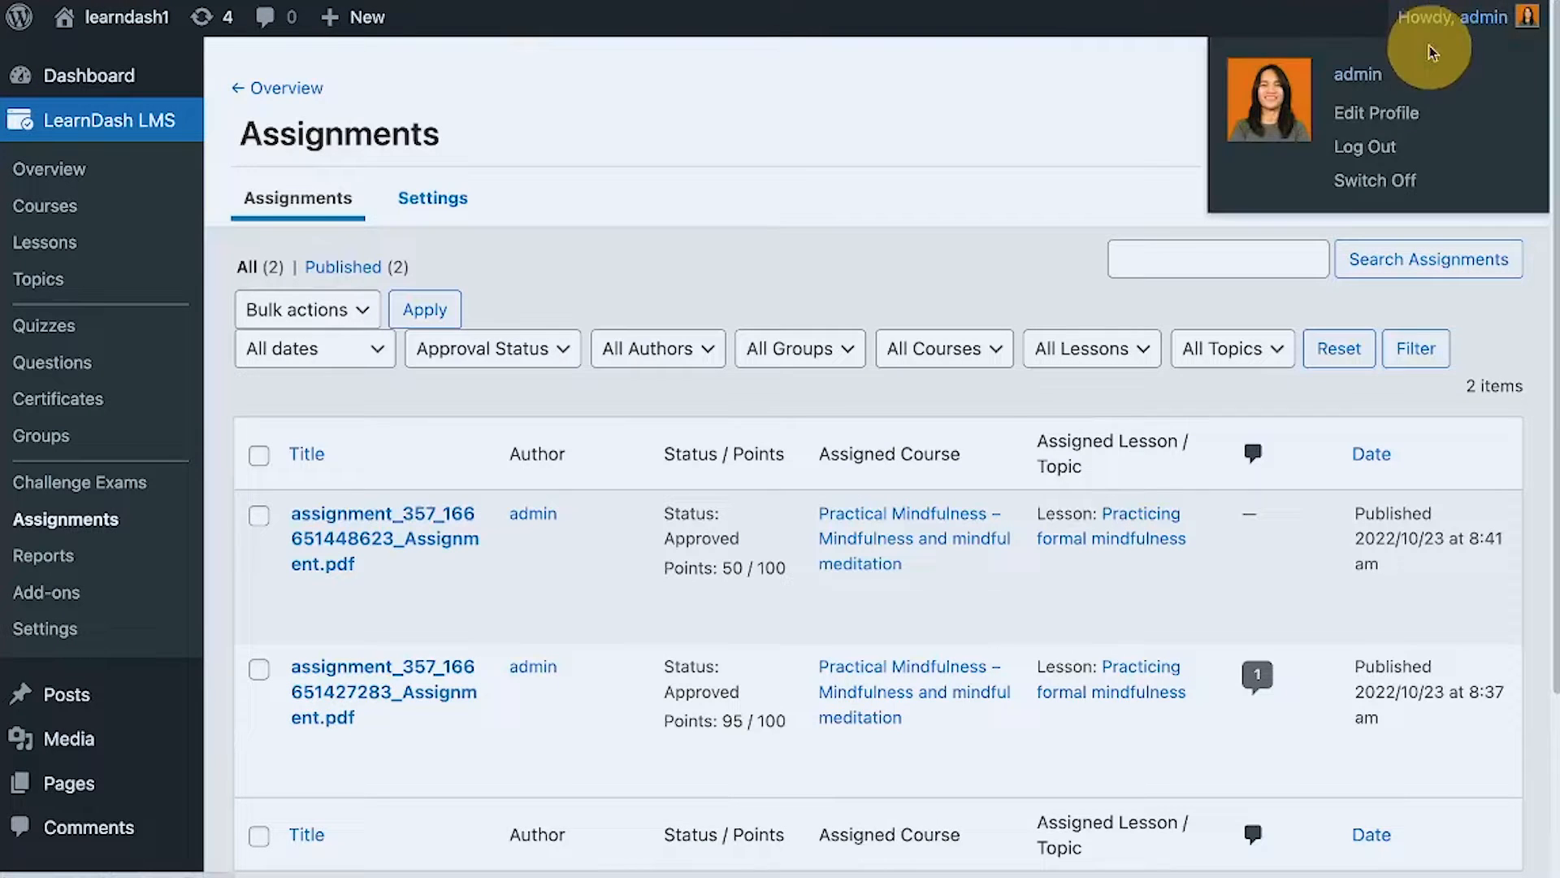
{"action": "left_click", "coordinate": [1375, 113]}
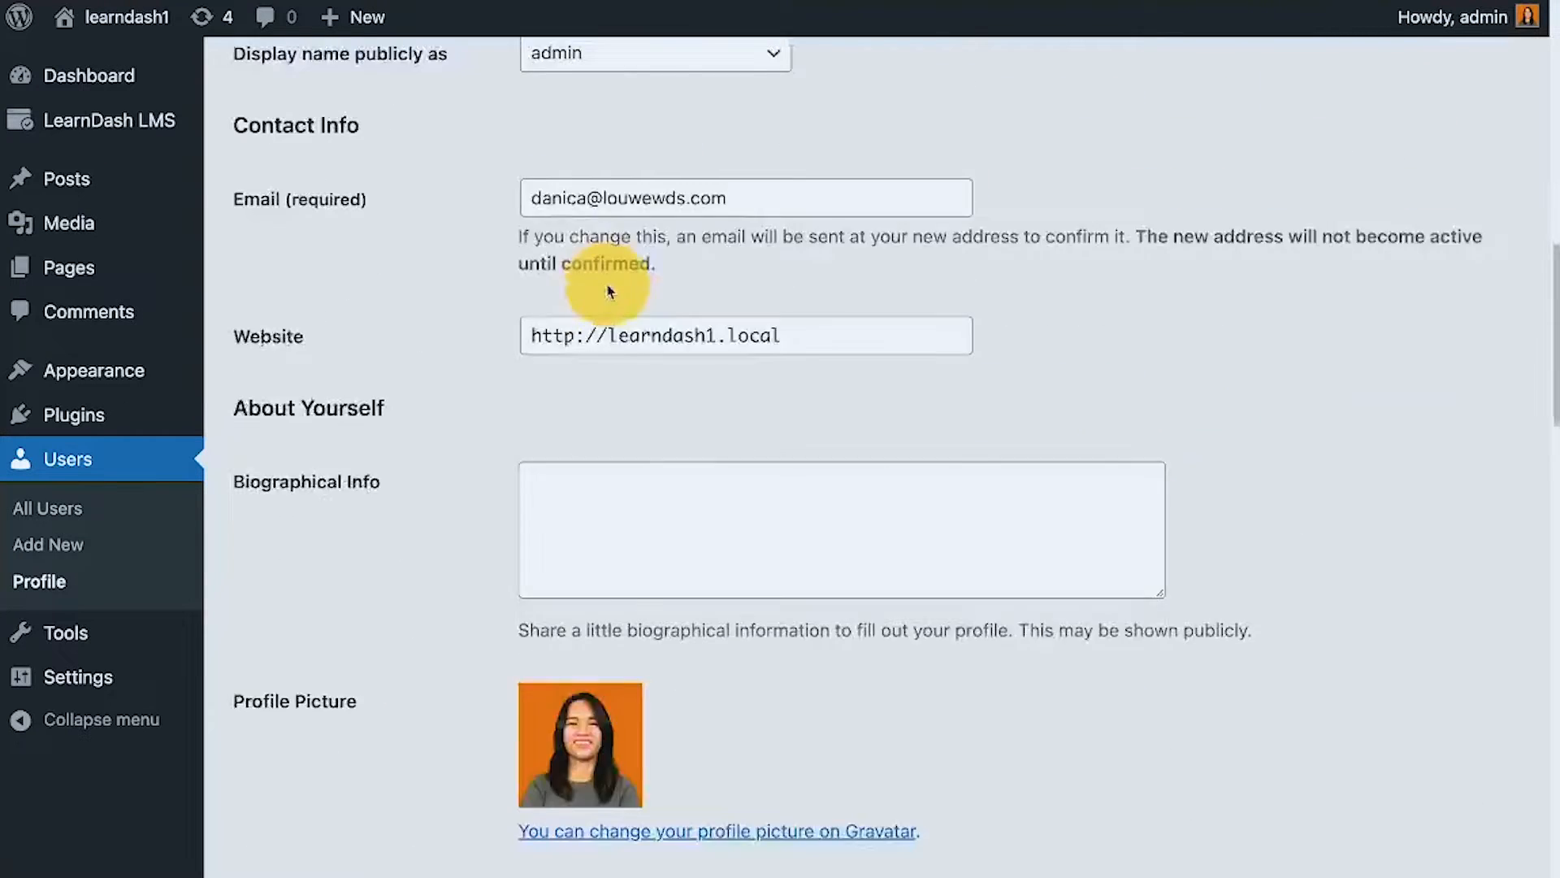
{"action": "scroll", "scroll_direction": "down", "scroll_amount": 3}
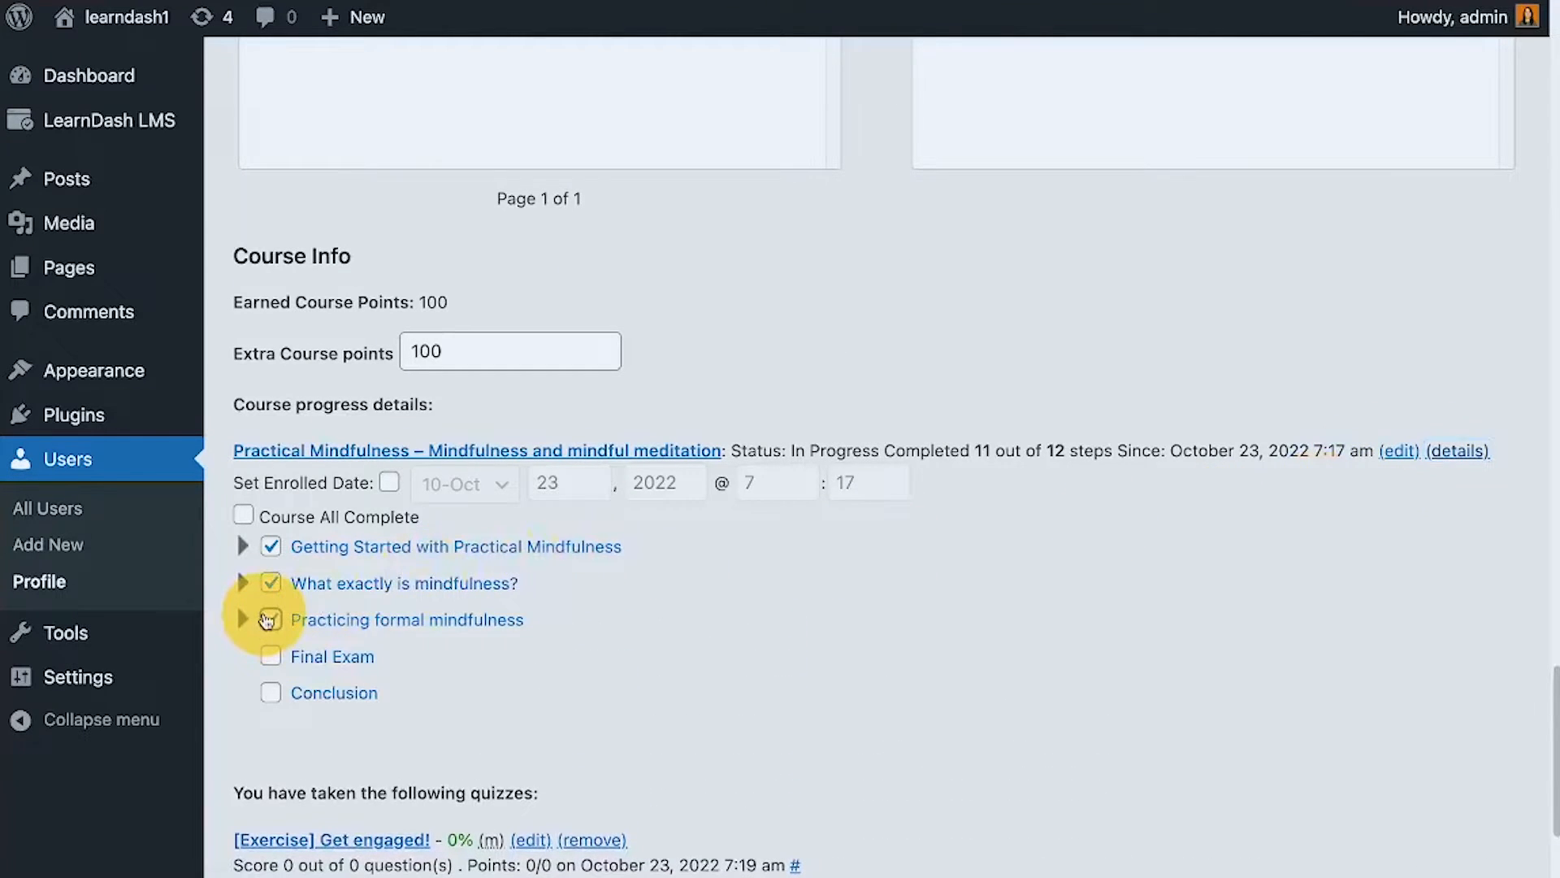
{"action": "left_click", "coordinate": [270, 619]}
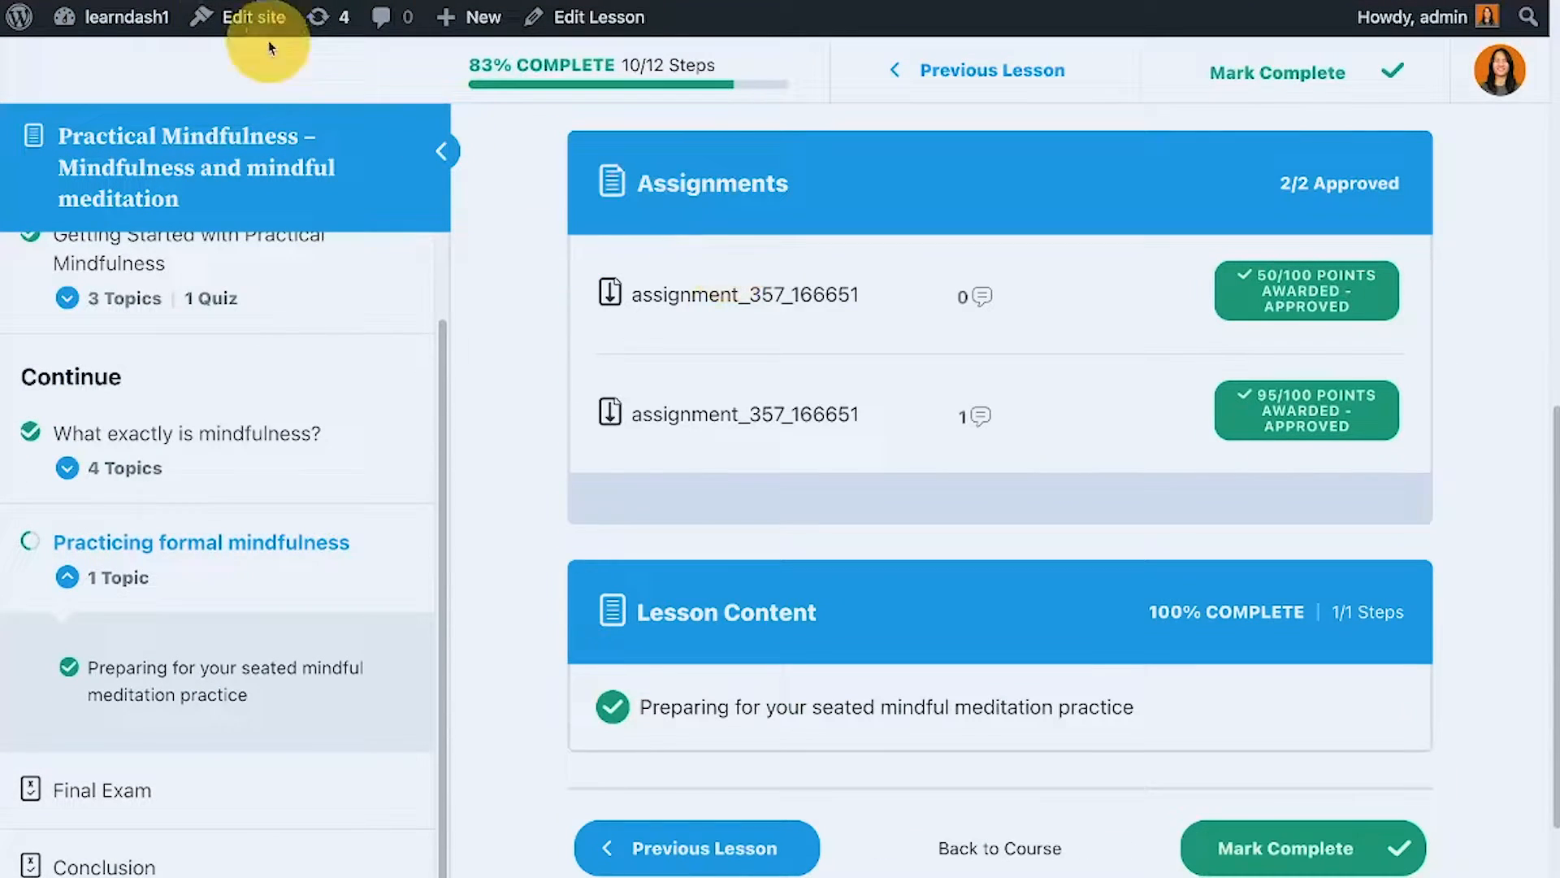
{"action": "left_click", "coordinate": [684, 456]}
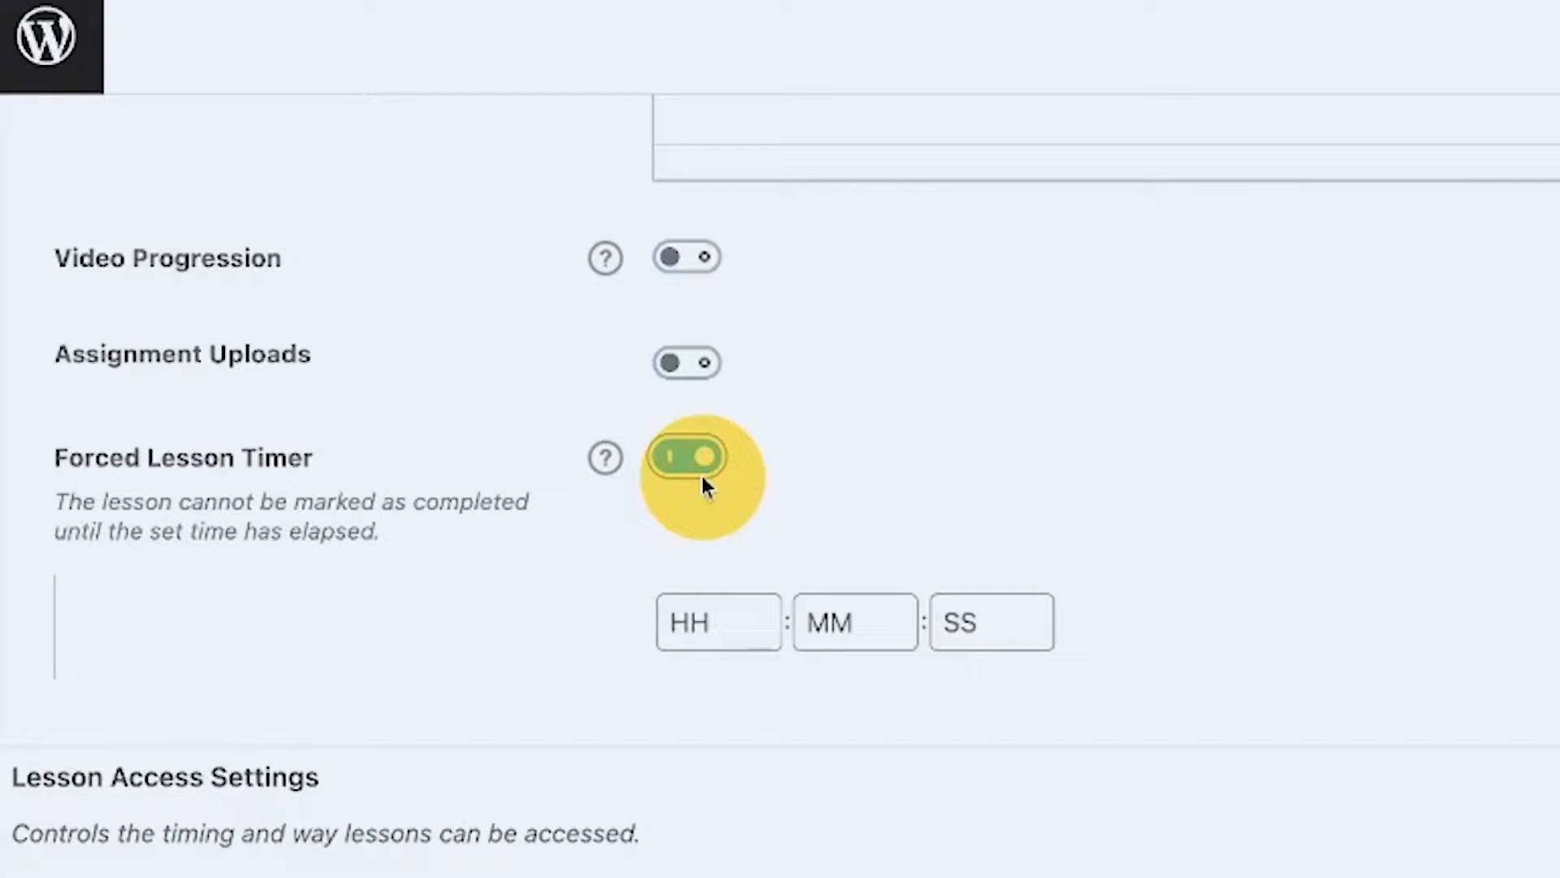
Enable Forced Lesson Timer on this lesson with 2 in the hours field.
{"action": "left_click", "coordinate": [686, 456]}
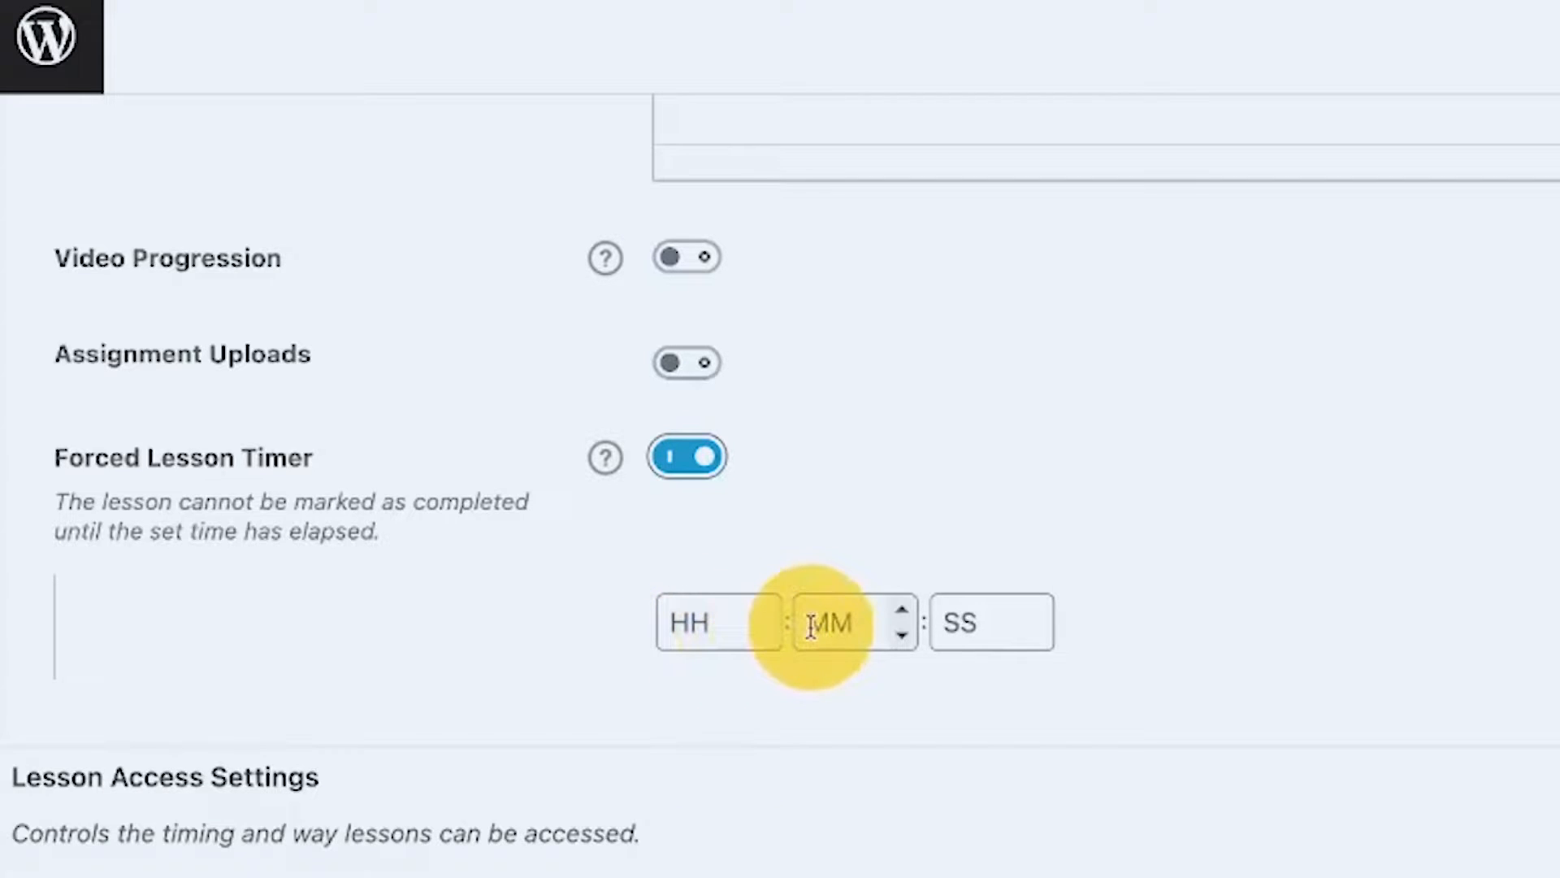
{"action": "mouse_move", "coordinate": [633, 636]}
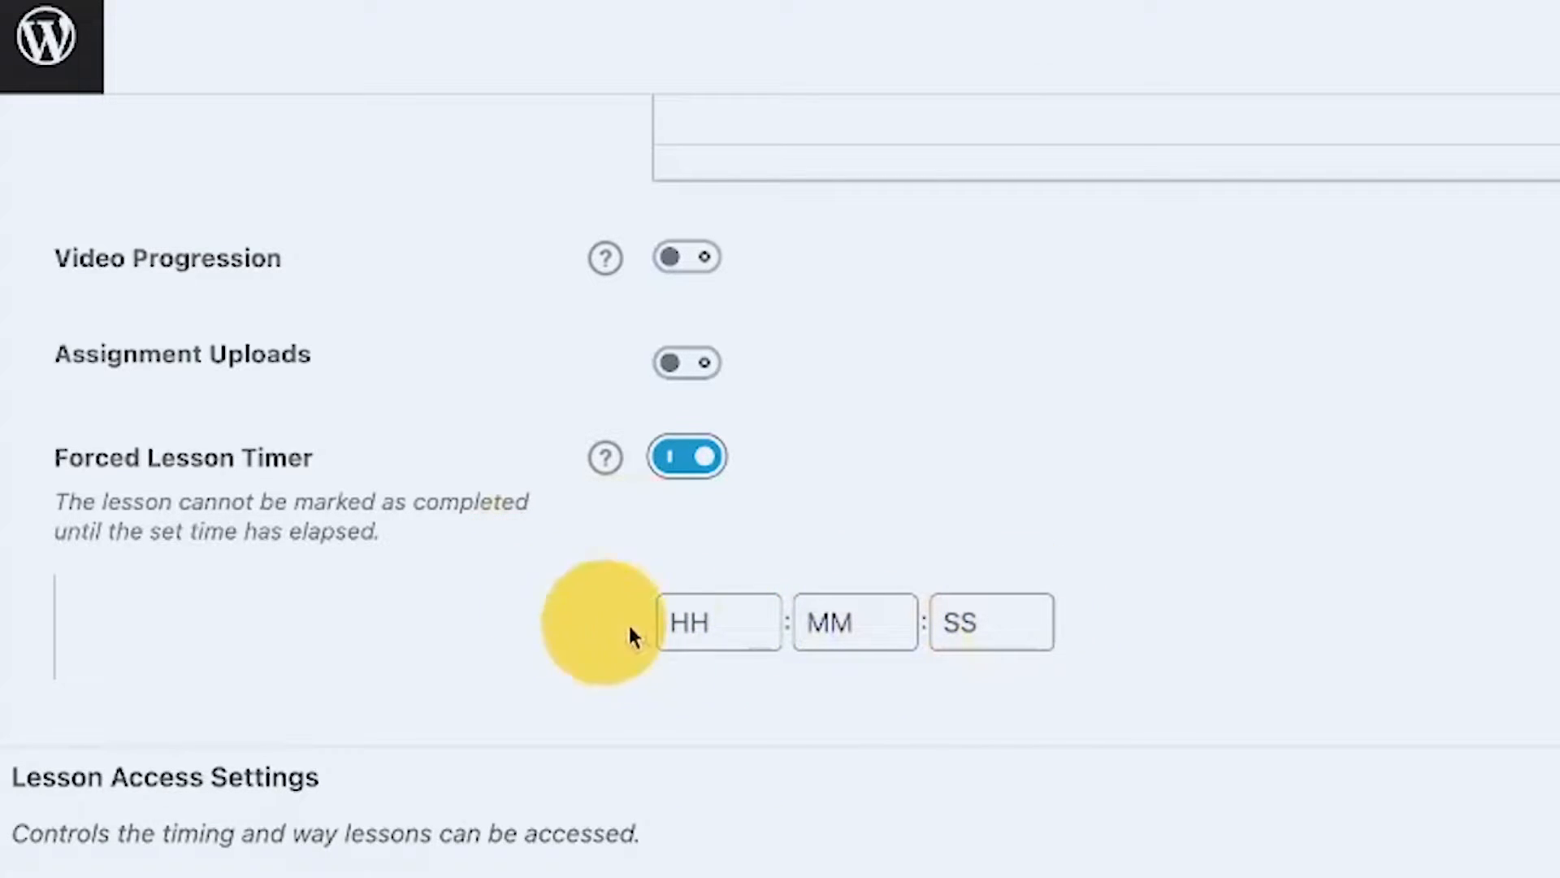
{"action": "left_click", "coordinate": [717, 622]}
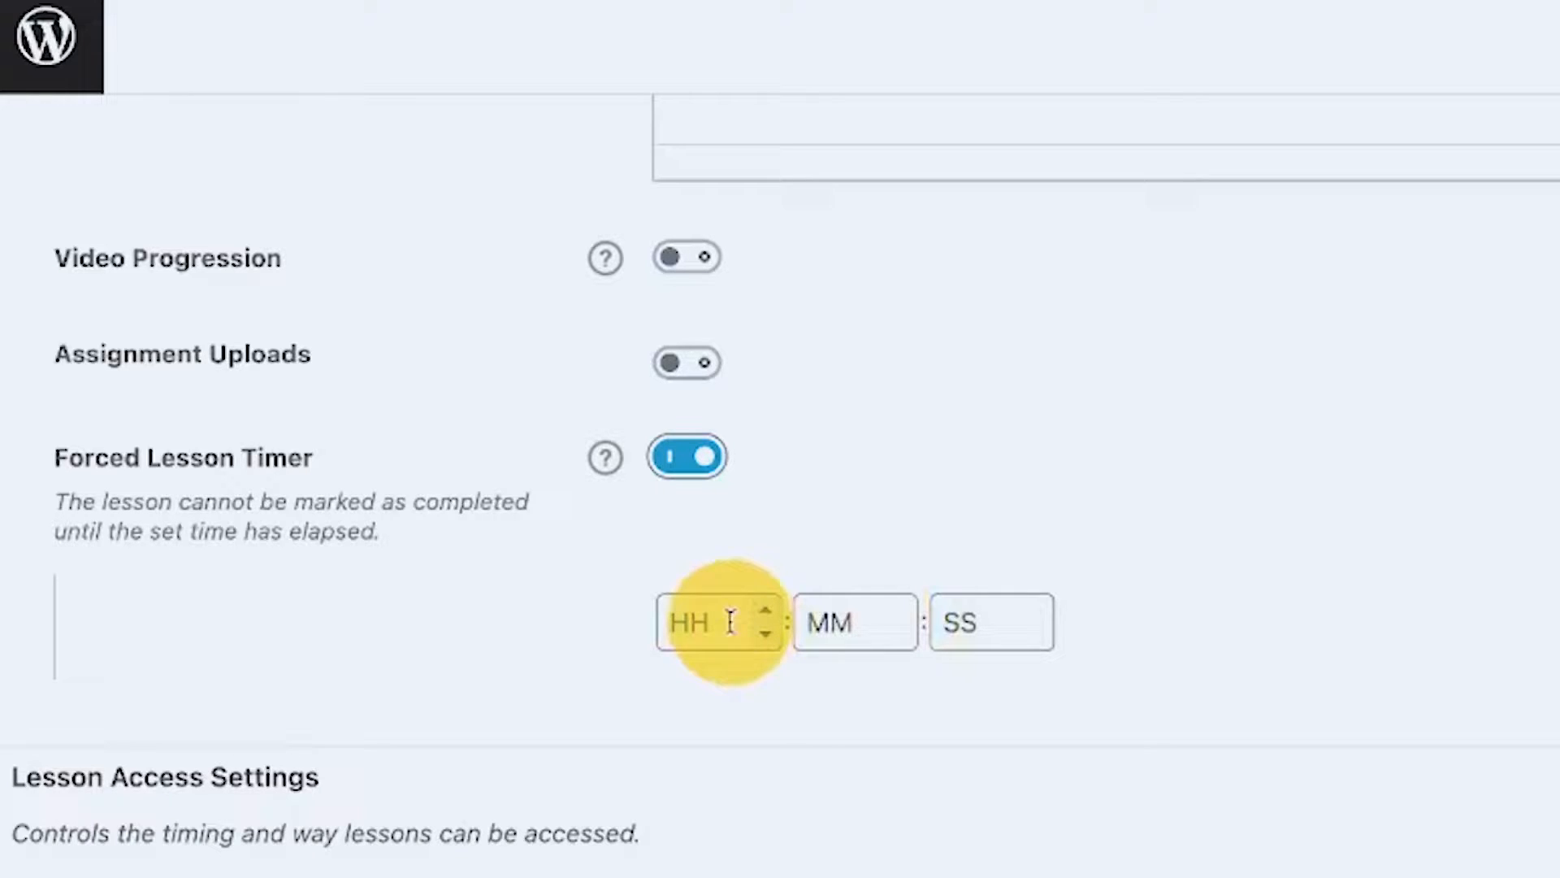
{"action": "type", "text": "2"}
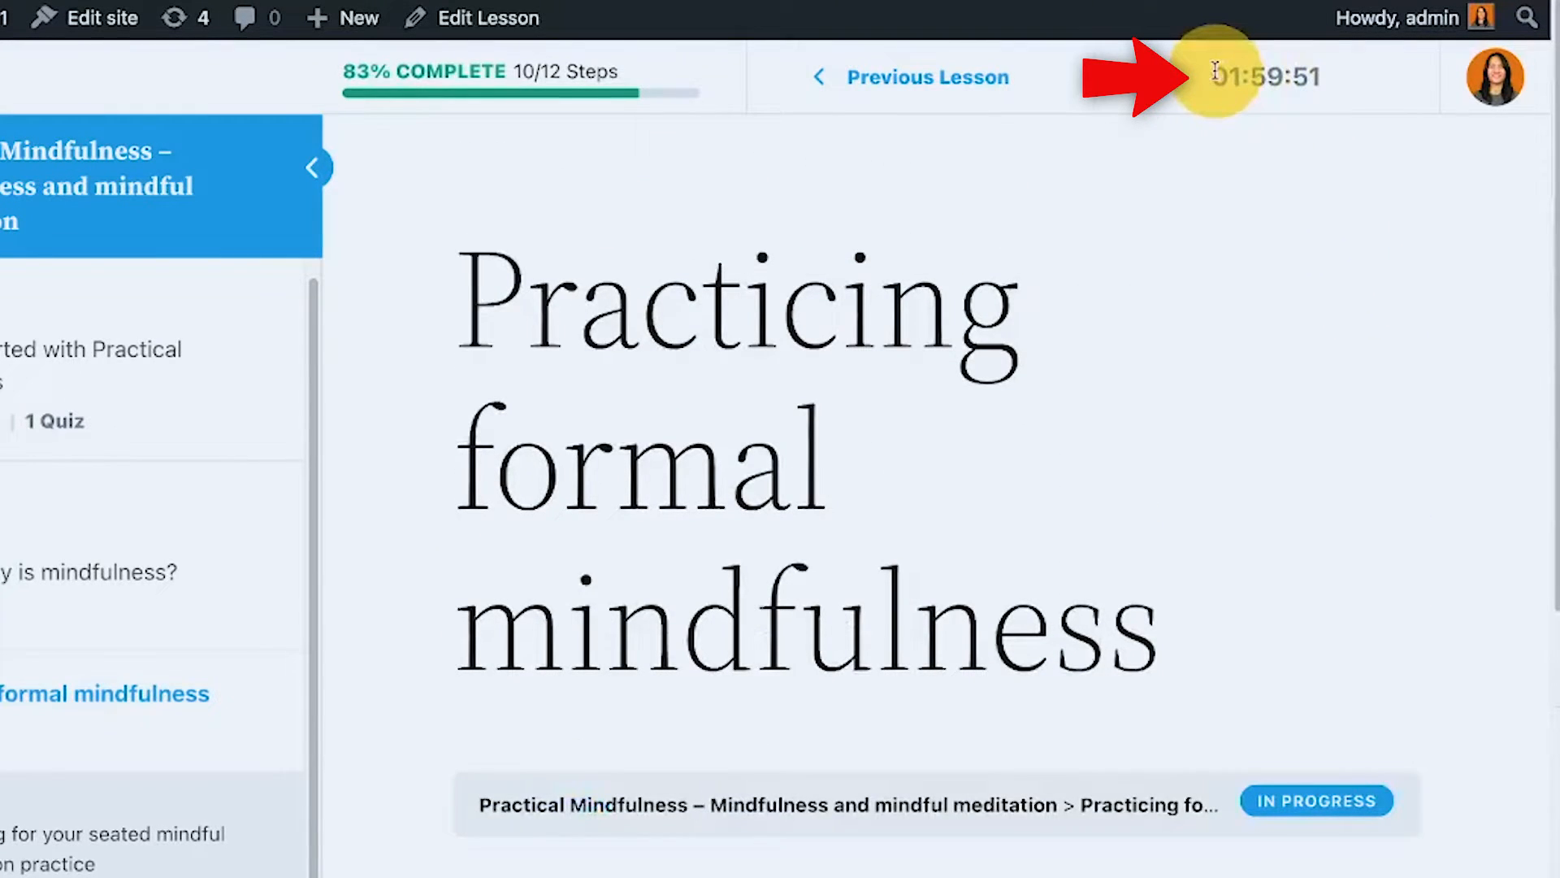
{"action": "mouse_move", "coordinate": [1383, 249]}
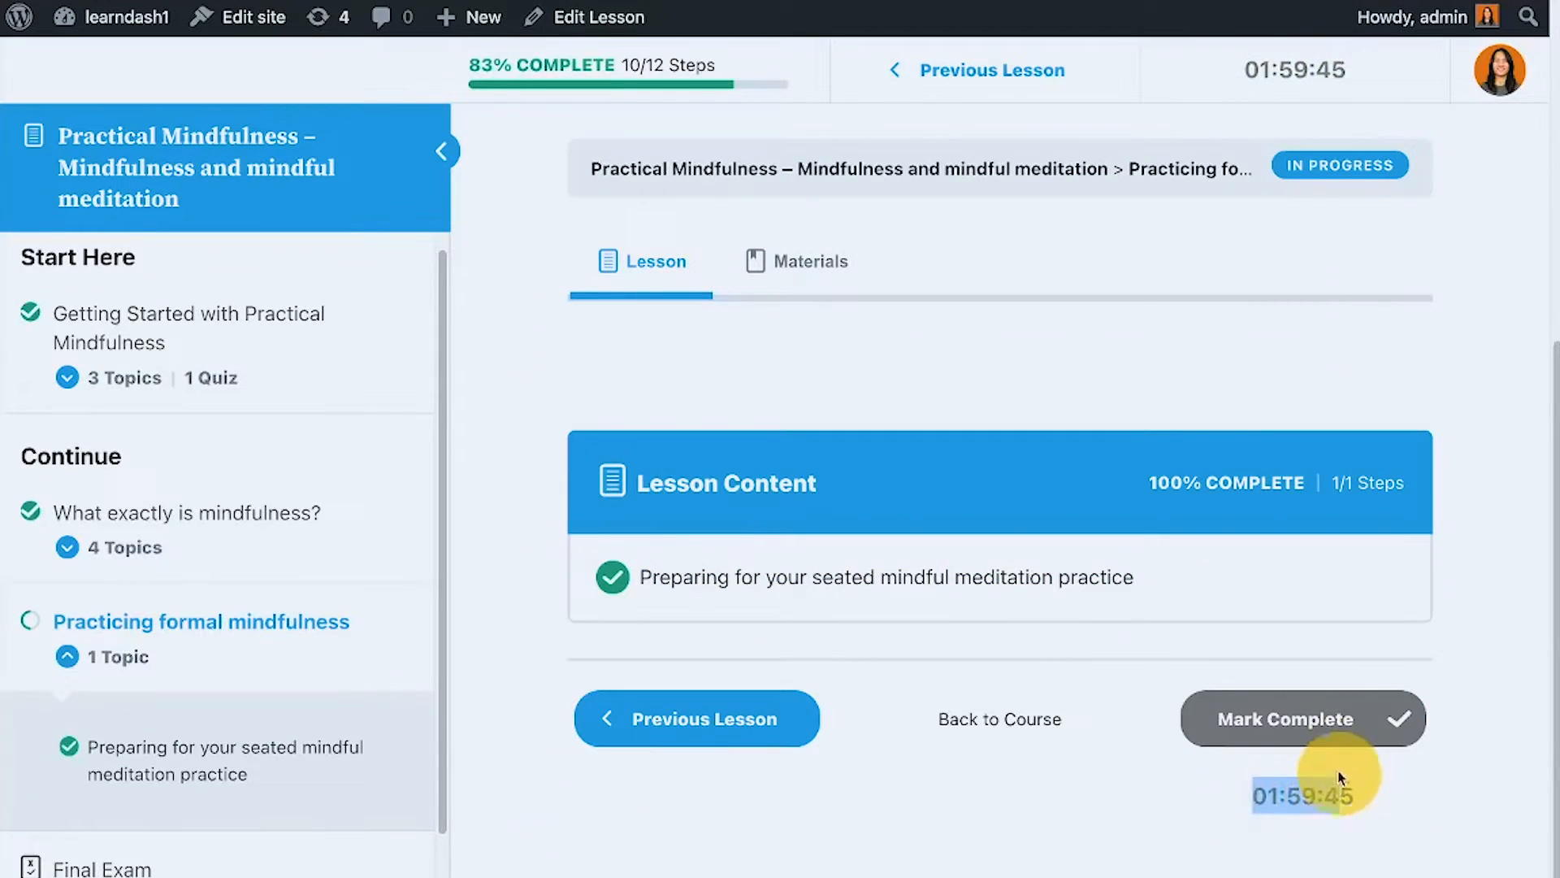
{"action": "mouse_move", "coordinate": [1351, 710]}
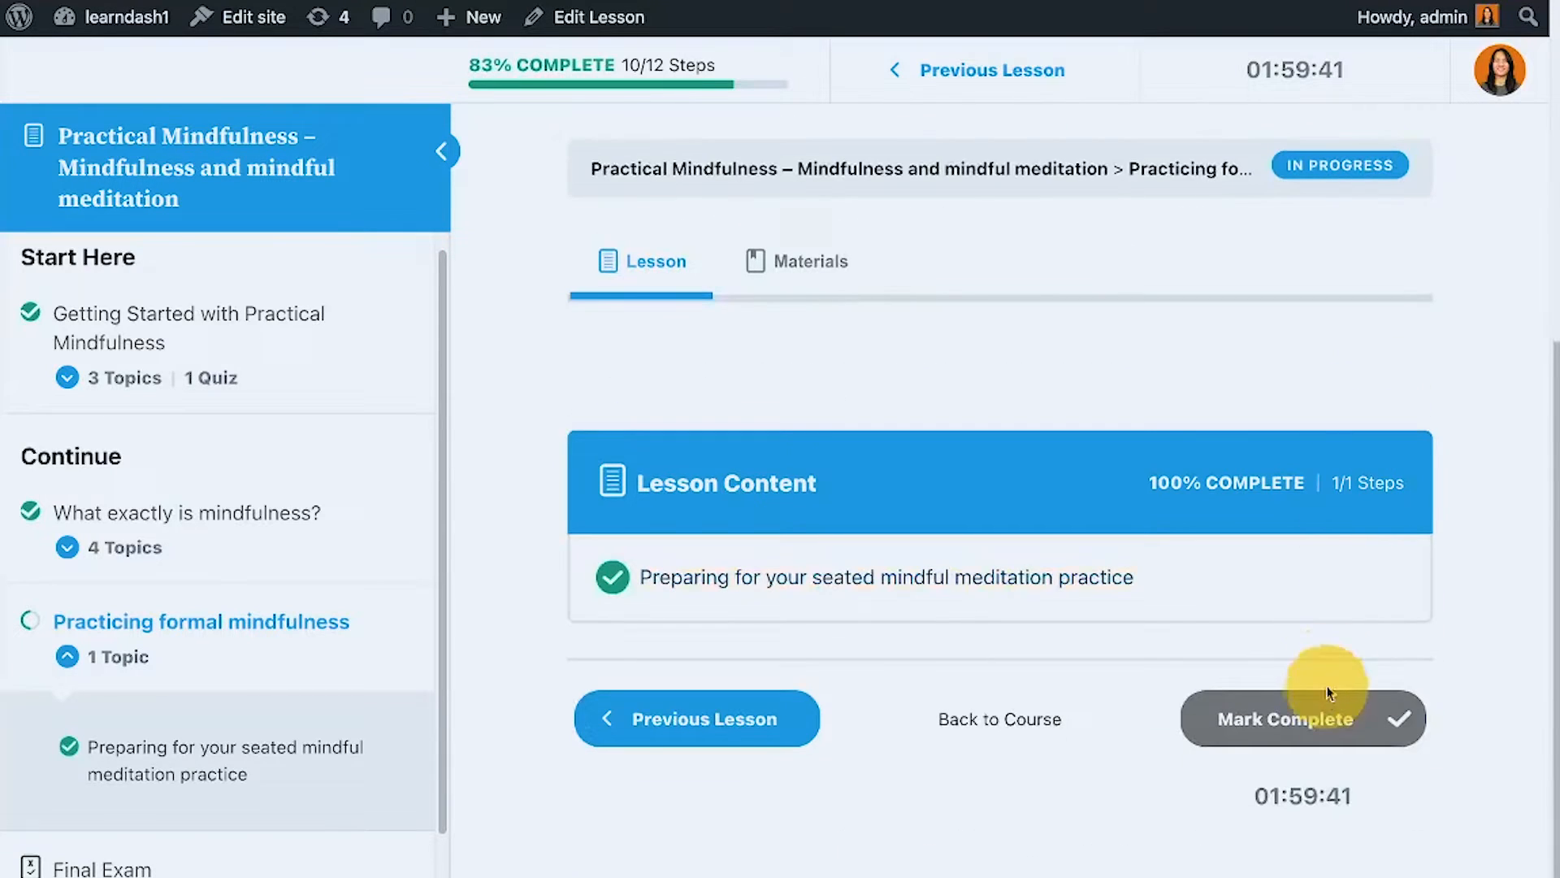
{"action": "mouse_move", "coordinate": [582, 377]}
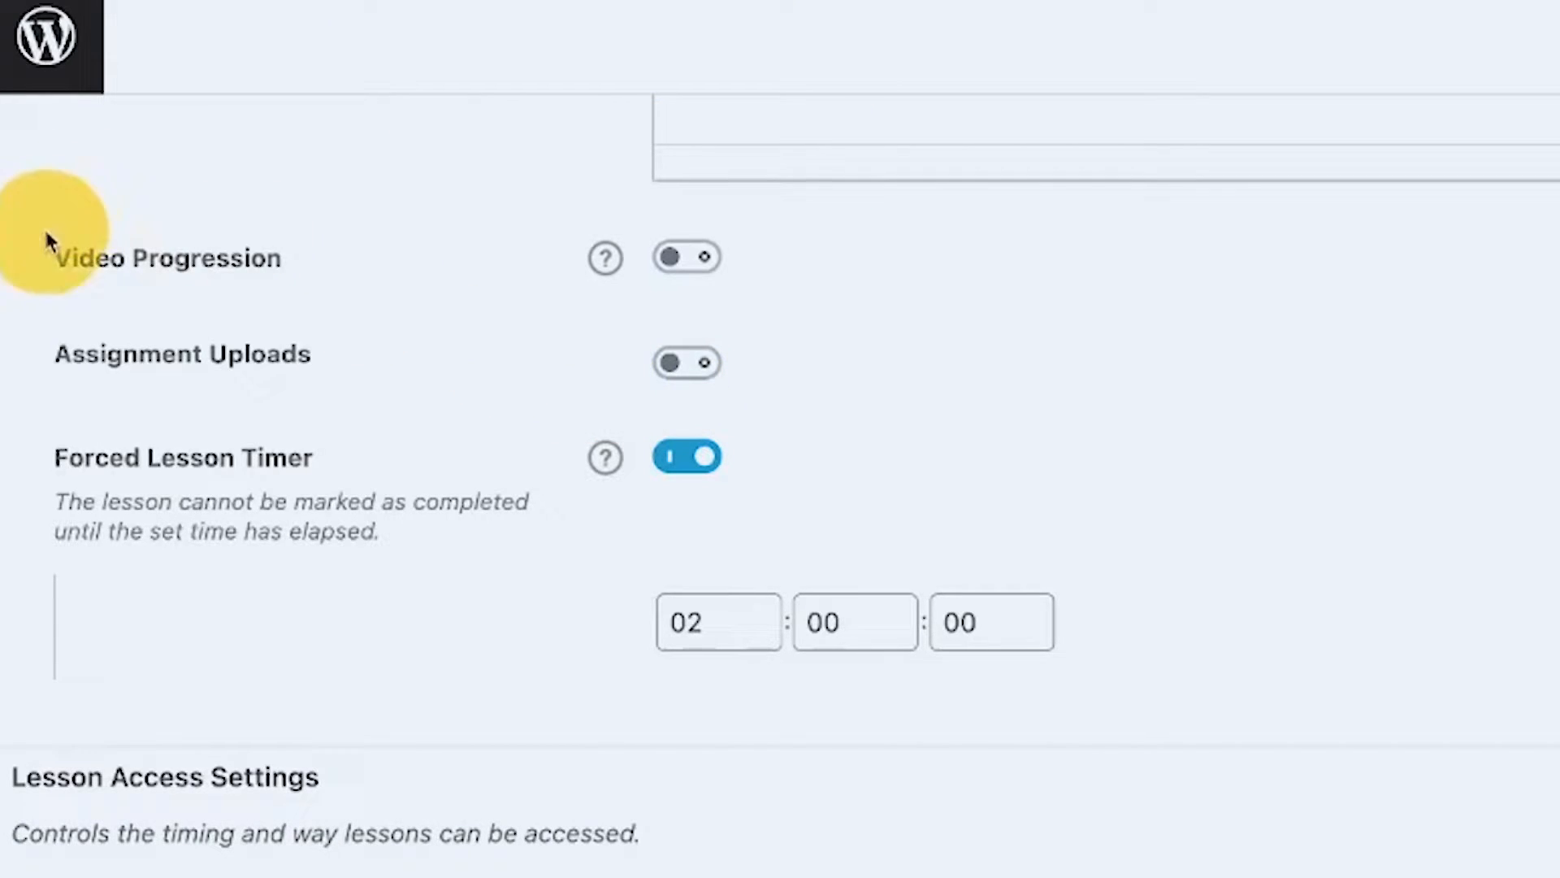
{"action": "mouse_move", "coordinate": [423, 361]}
{"action": "type", "text": "00"}
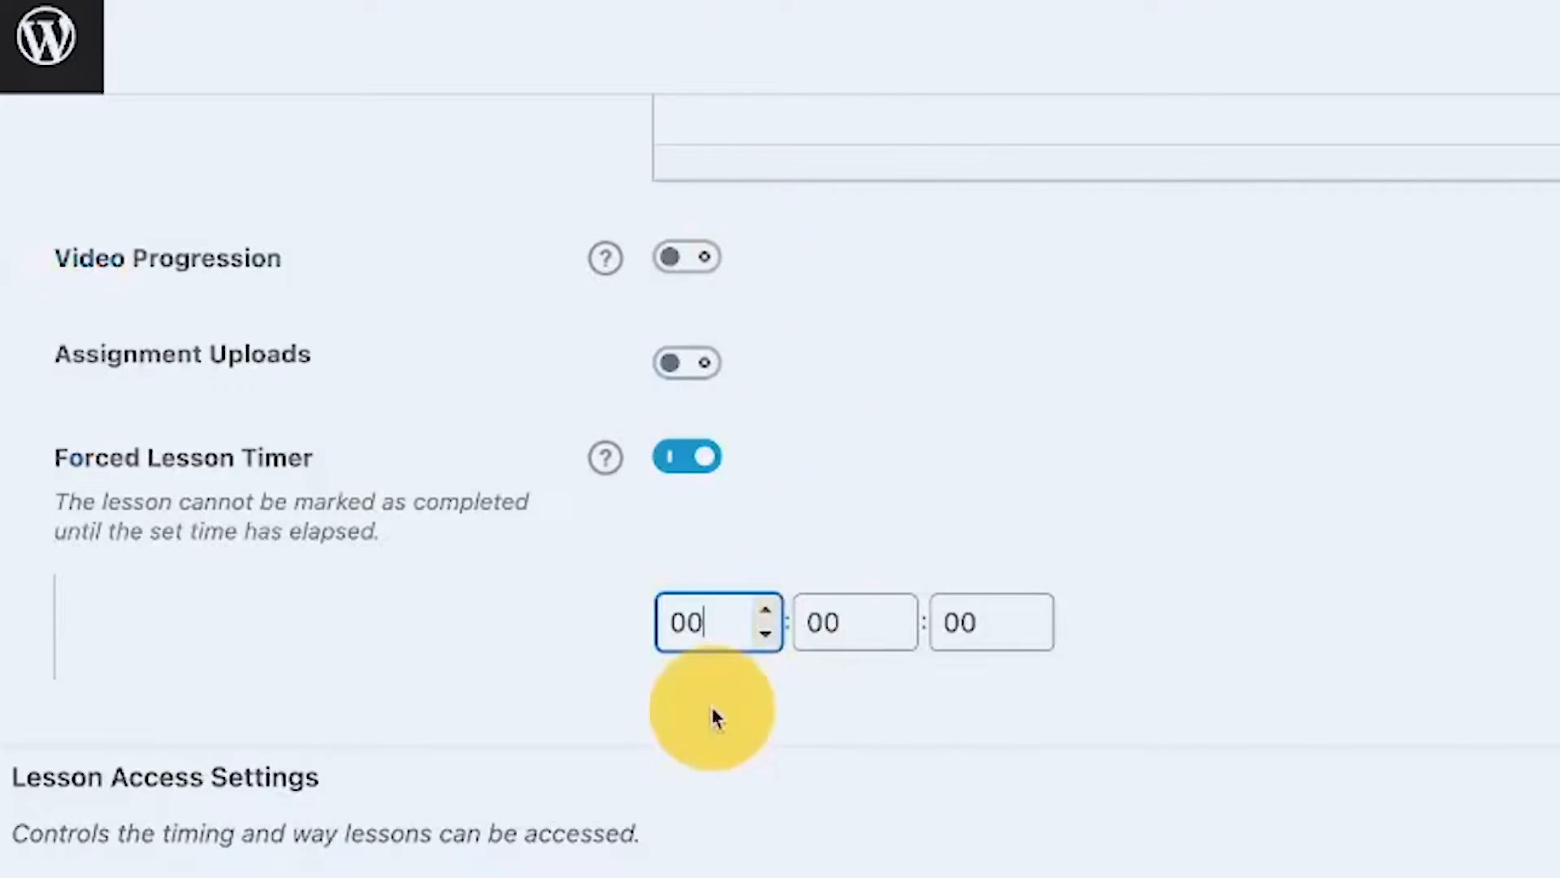
Change the timer to 00:30:00 and go back to the lesson page.
{"action": "left_click", "coordinate": [853, 622]}
{"action": "type", "text": "30"}
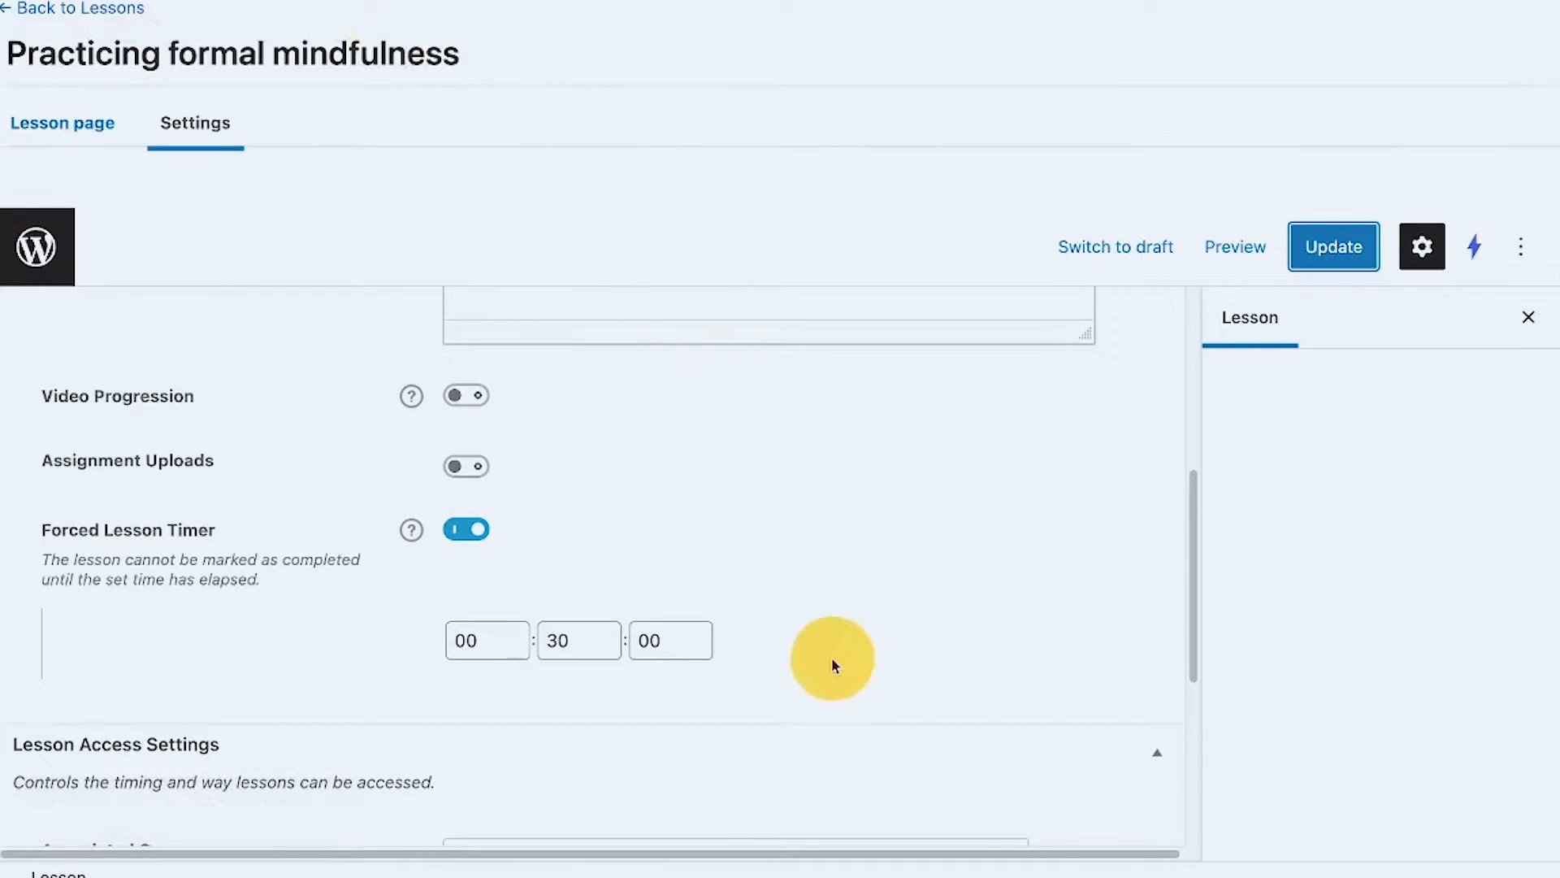
{"action": "mouse_move", "coordinate": [736, 497]}
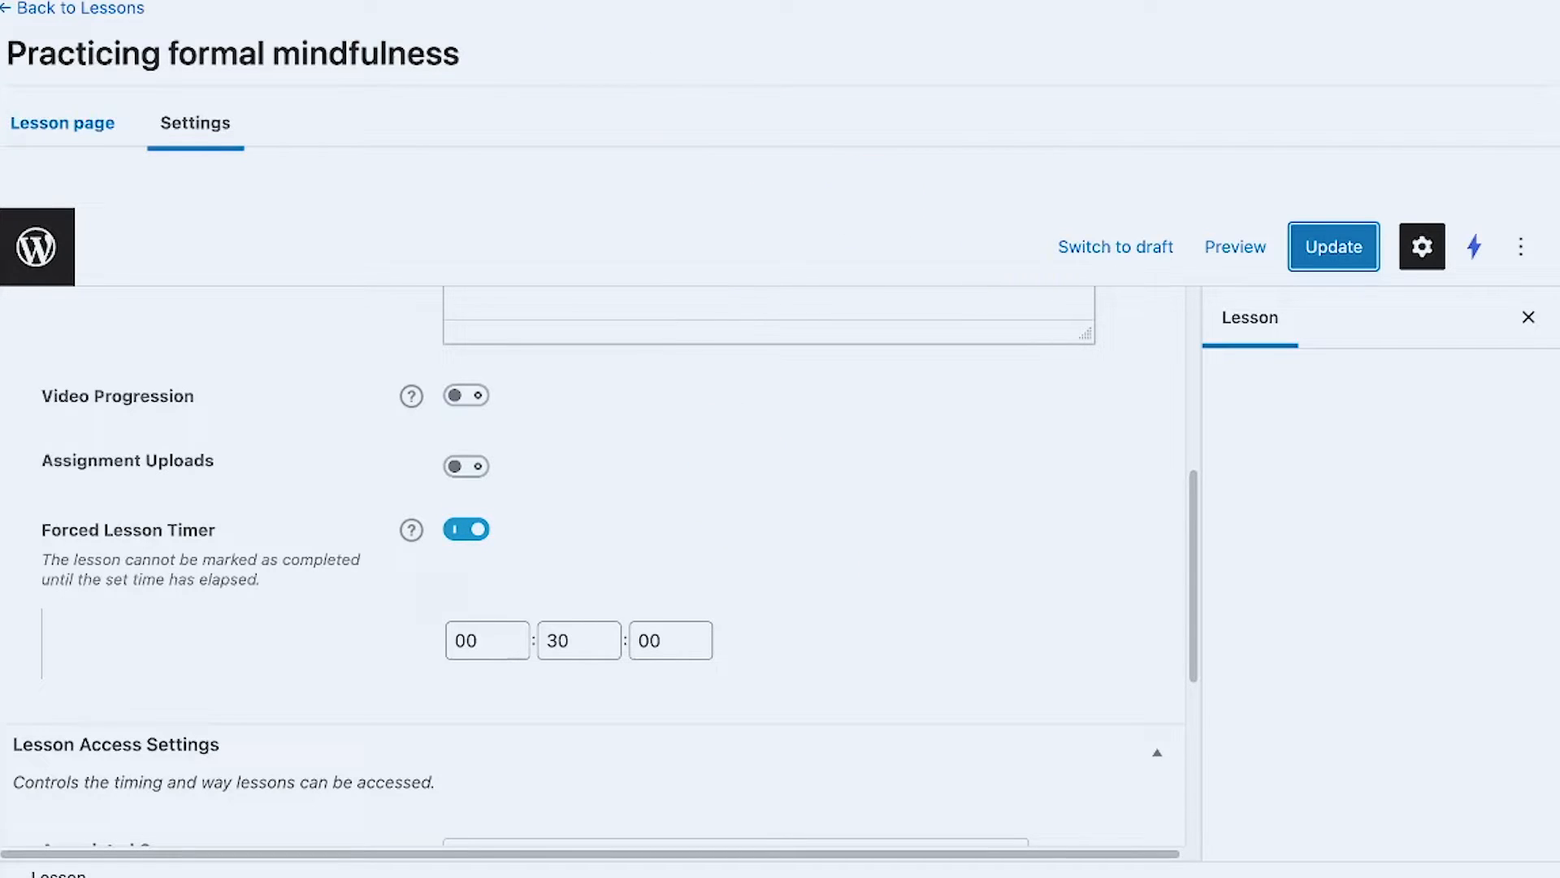
{"action": "left_click", "coordinate": [1234, 245]}
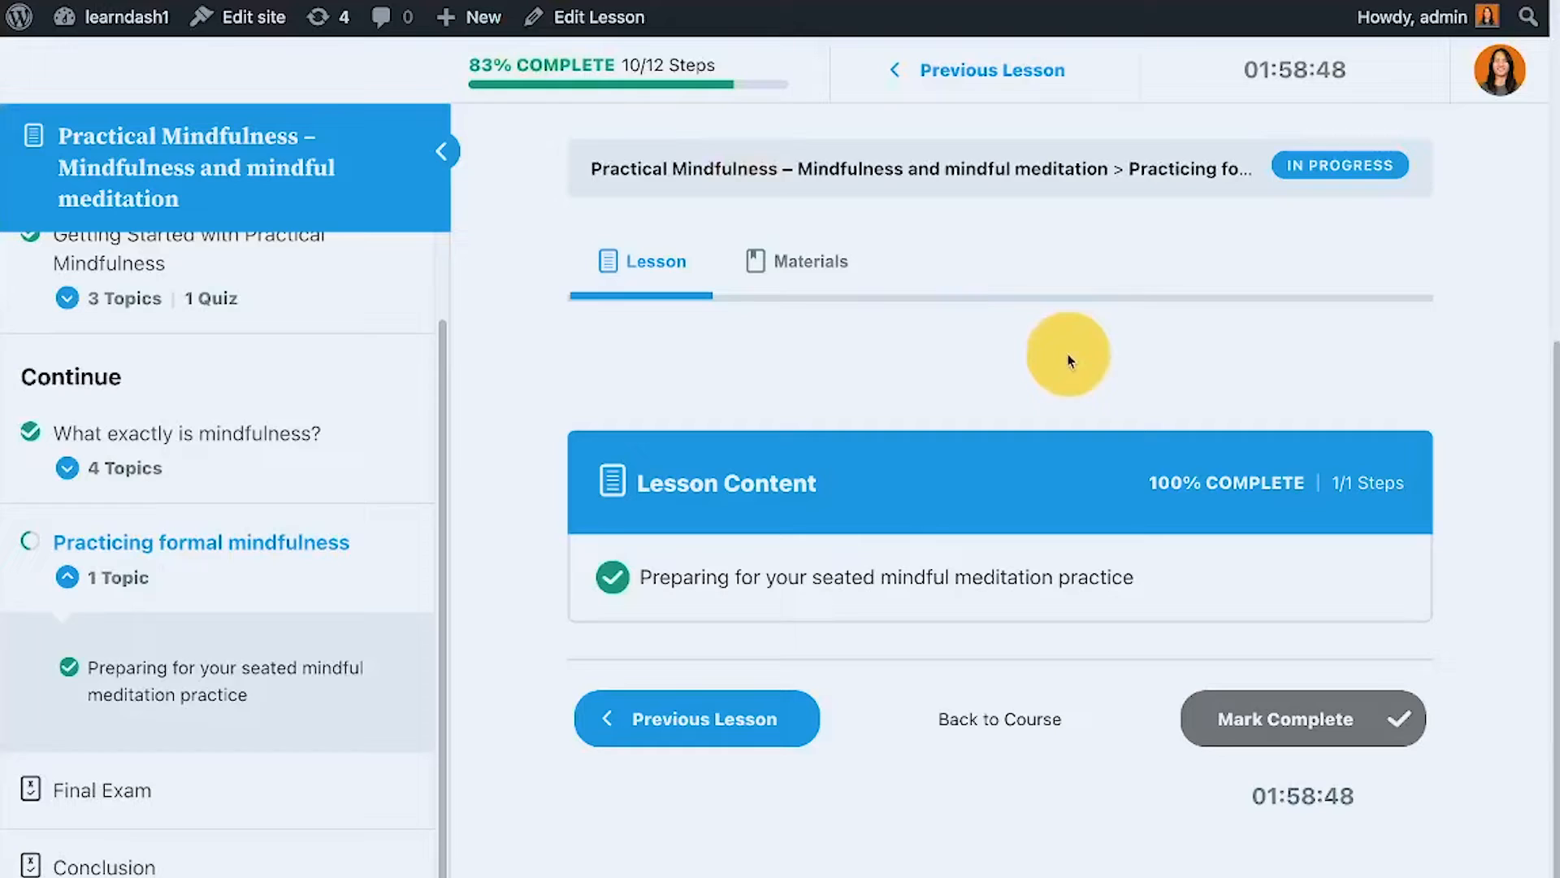
{"action": "mouse_move", "coordinate": [1210, 219]}
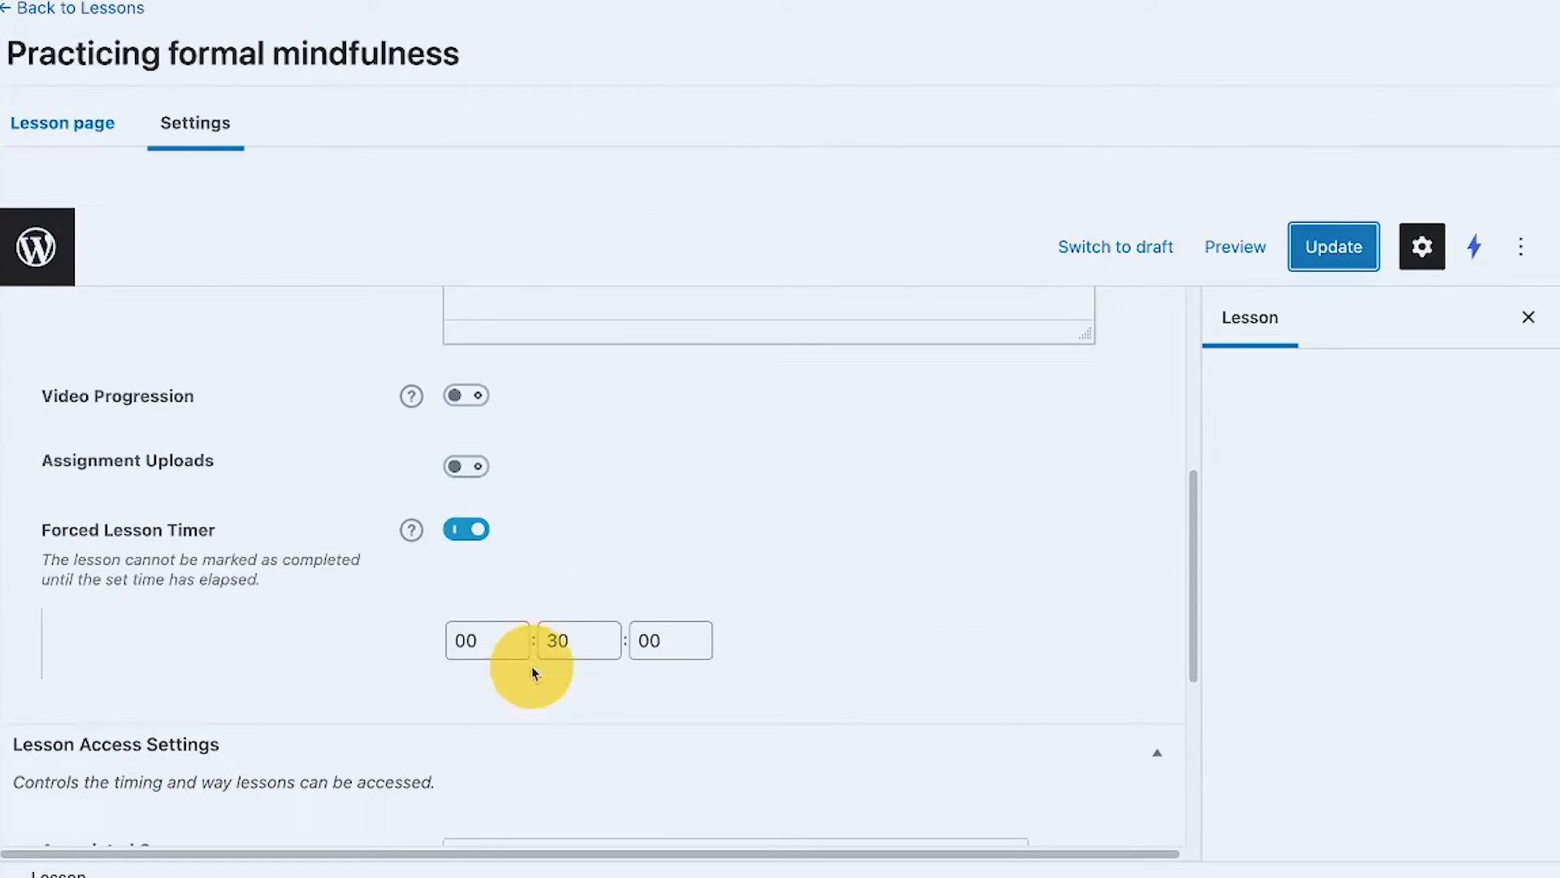
Select the minutes field of the lesson timer to enter 30.
{"action": "left_click", "coordinate": [577, 640]}
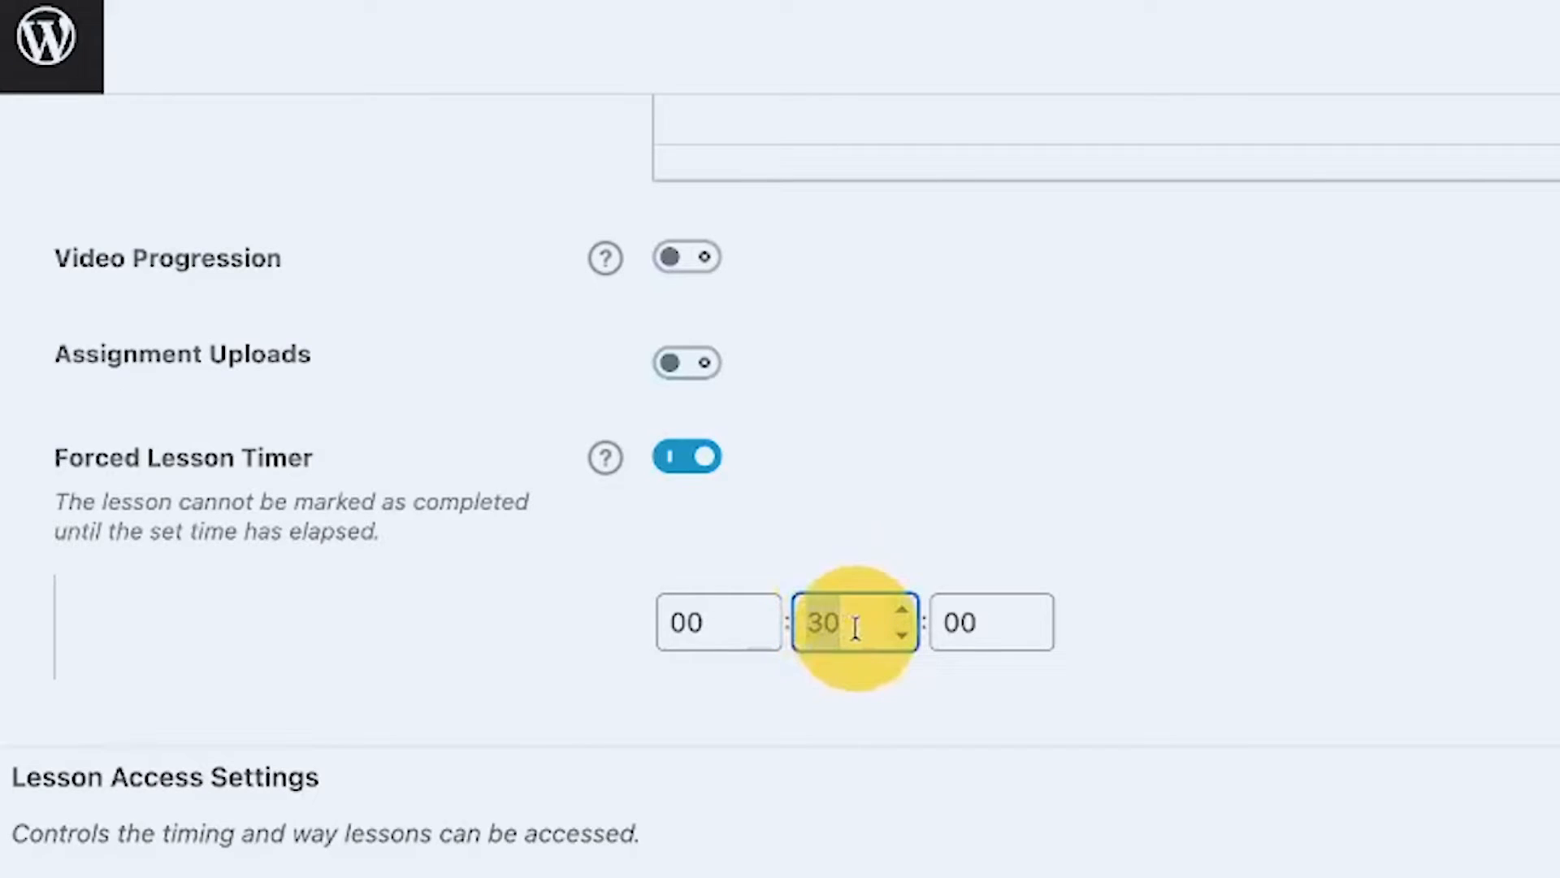
{"action": "triple_click", "coordinate": [853, 622]}
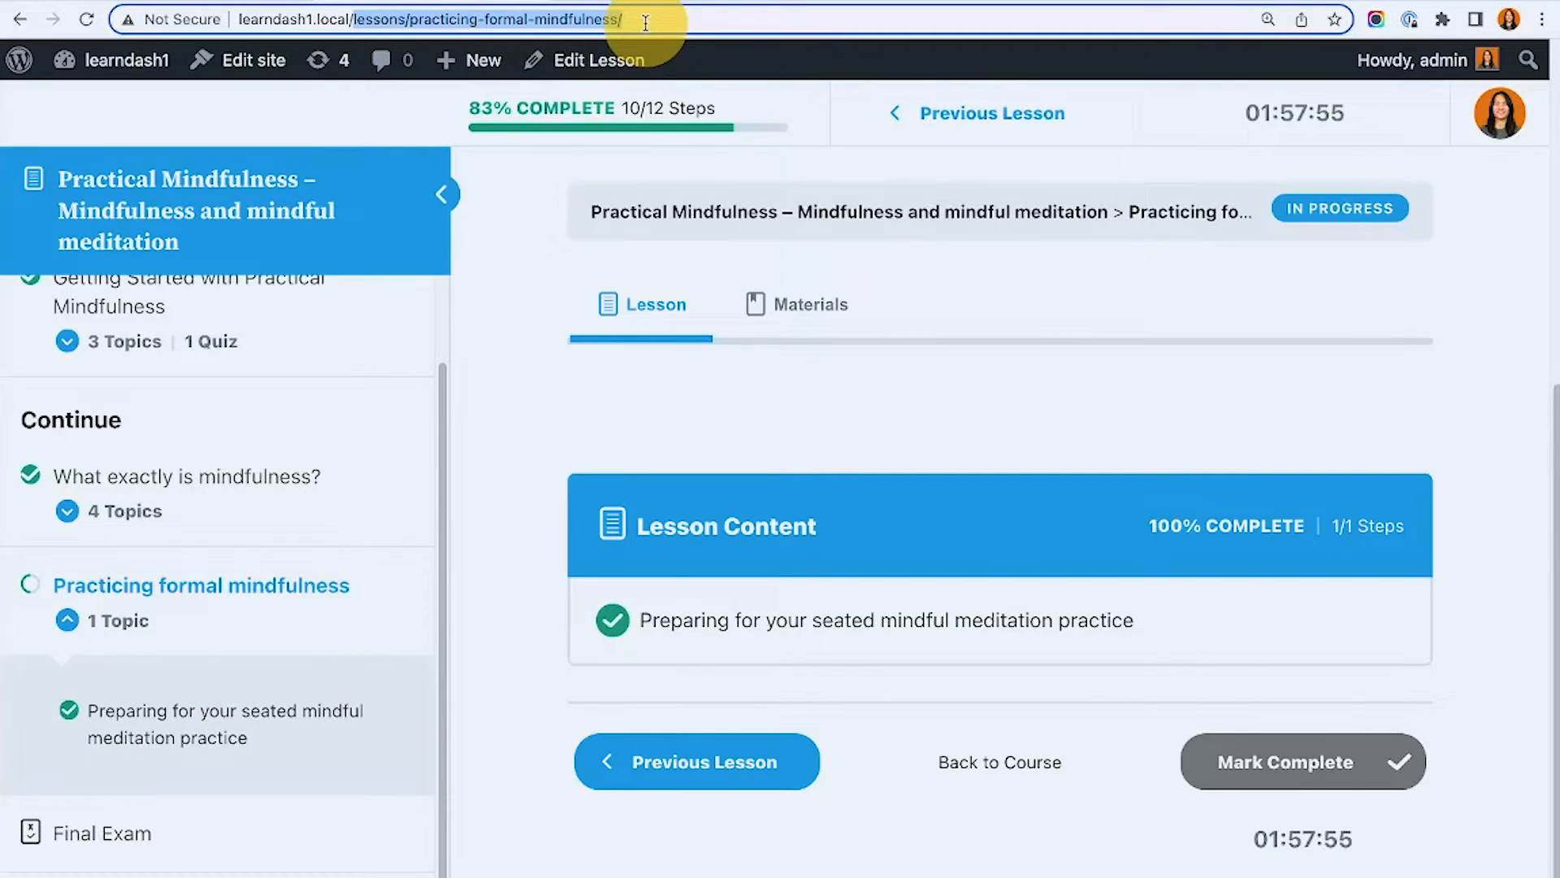
From the courses list, enroll in Creating a LearnDash Course.
{"action": "left_click", "coordinate": [999, 761]}
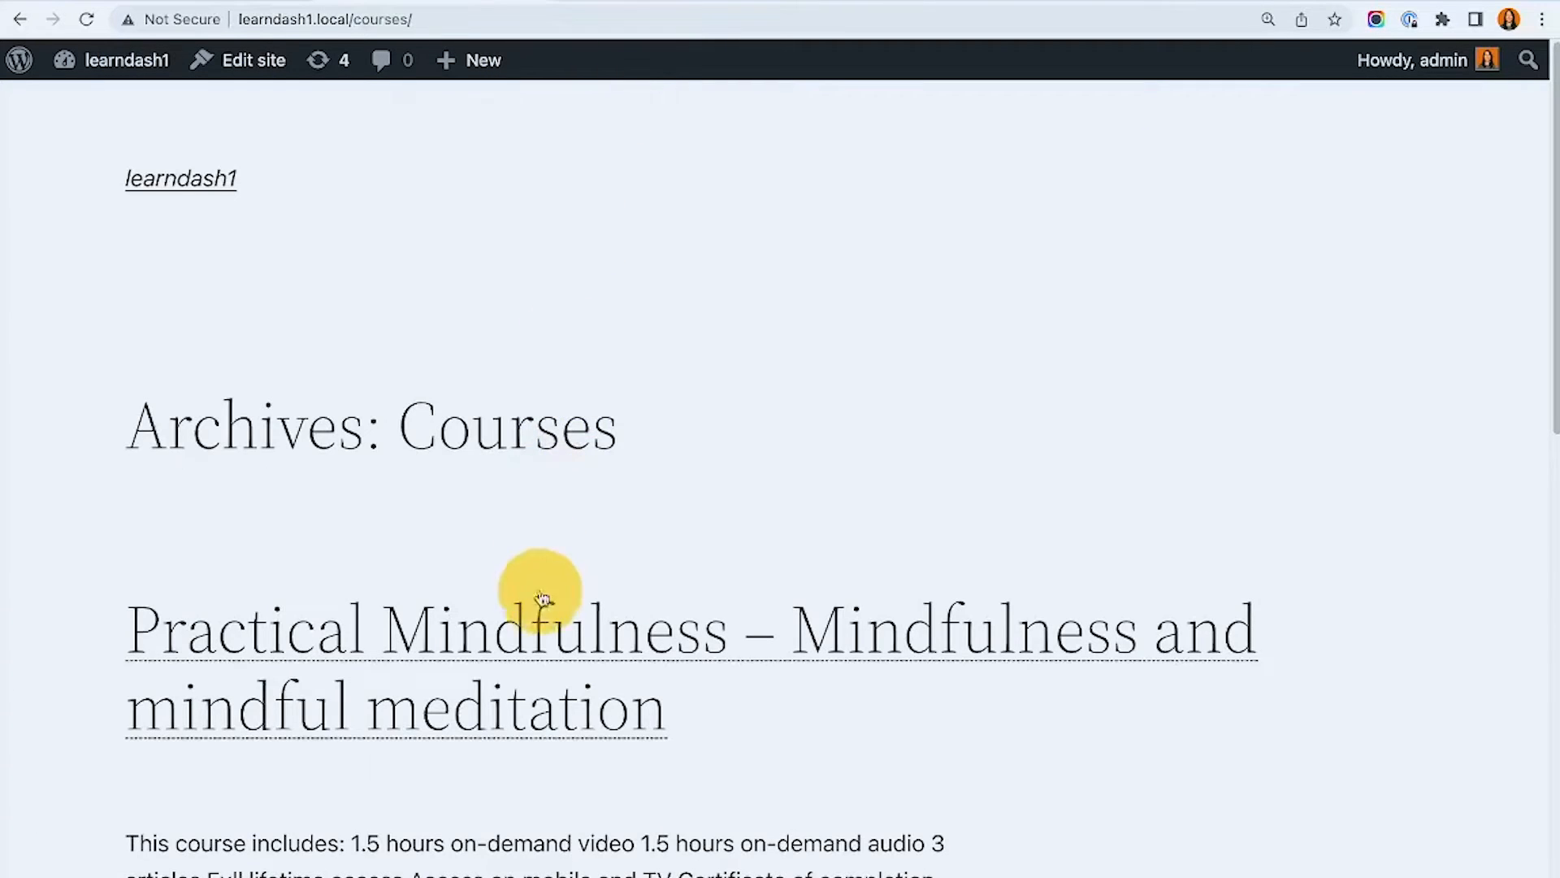
{"action": "scroll", "scroll_direction": "down", "scroll_amount": 3}
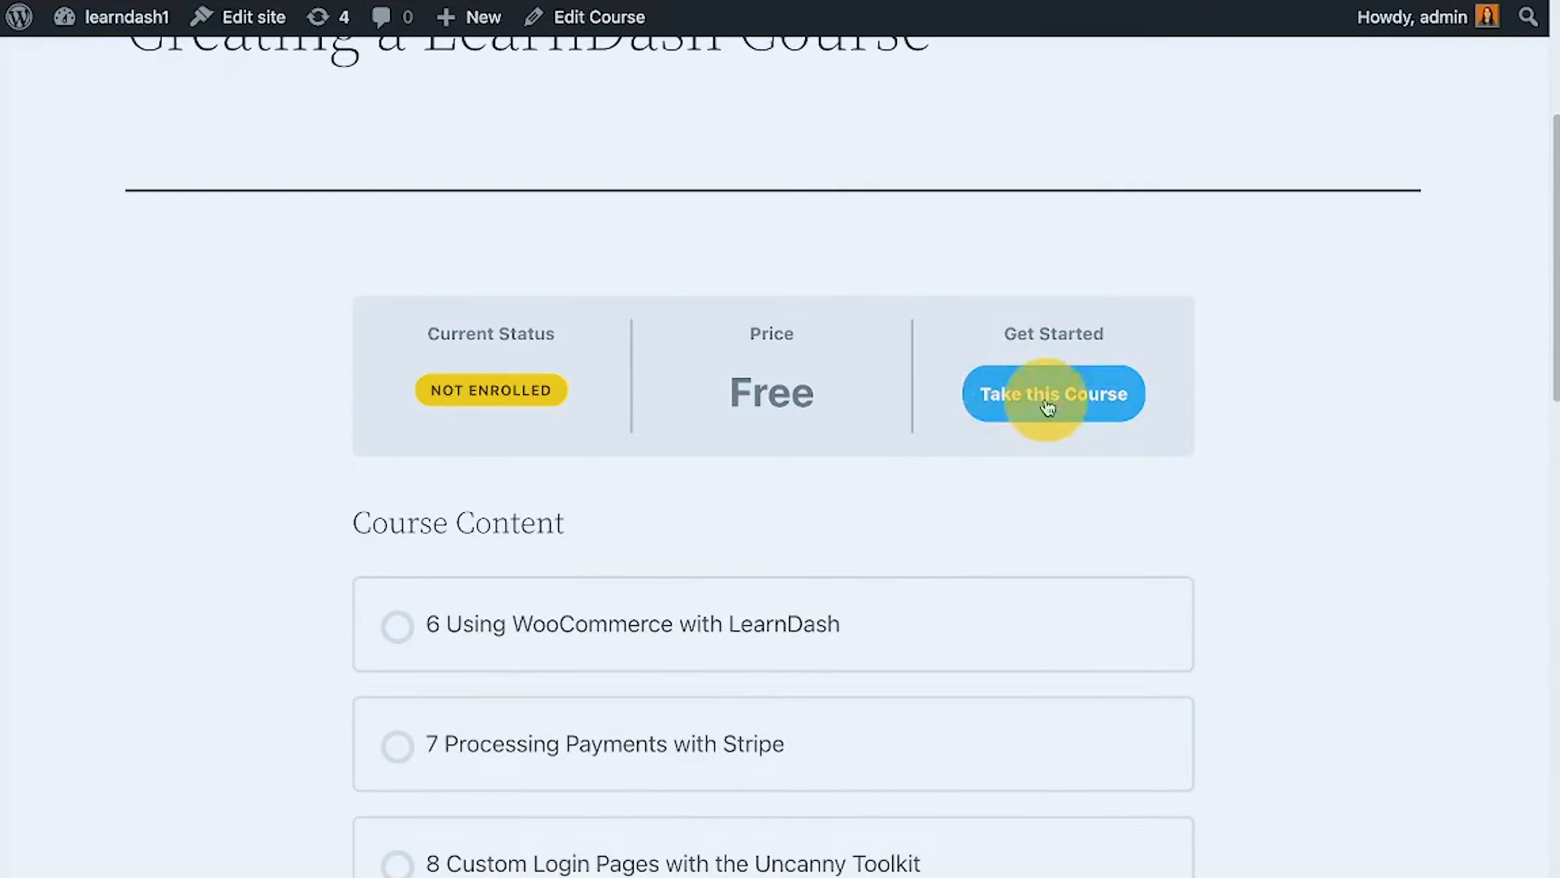
{"action": "left_click", "coordinate": [1052, 392]}
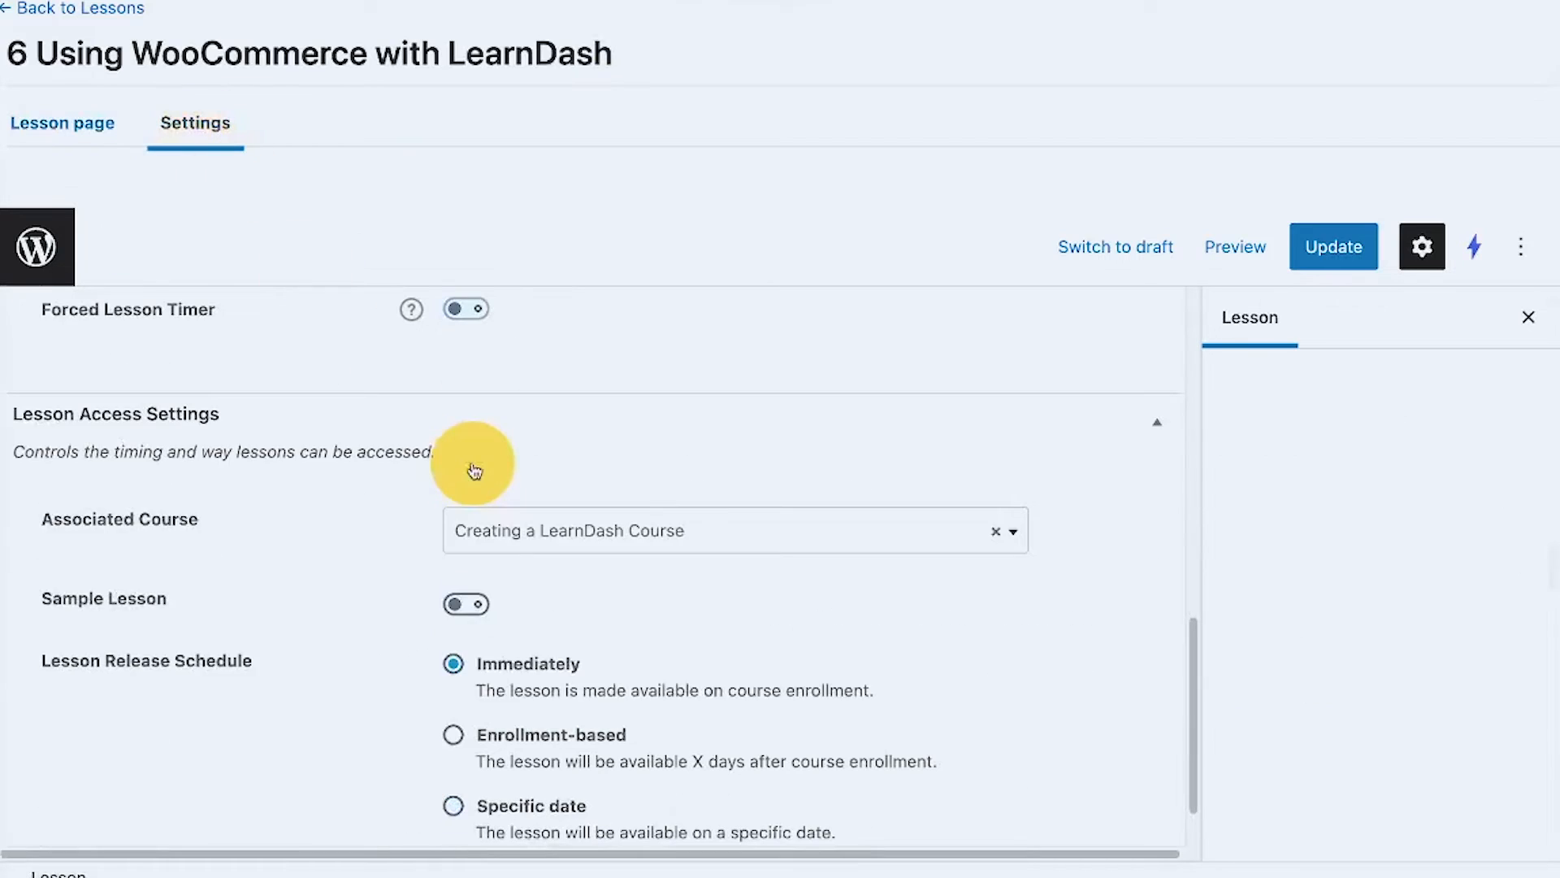
Enable Forced Lesson Timer on lesson 6 Using WooCommerce with LearnDash with 30 entered.
{"action": "scroll", "scroll_direction": "down", "scroll_amount": 3}
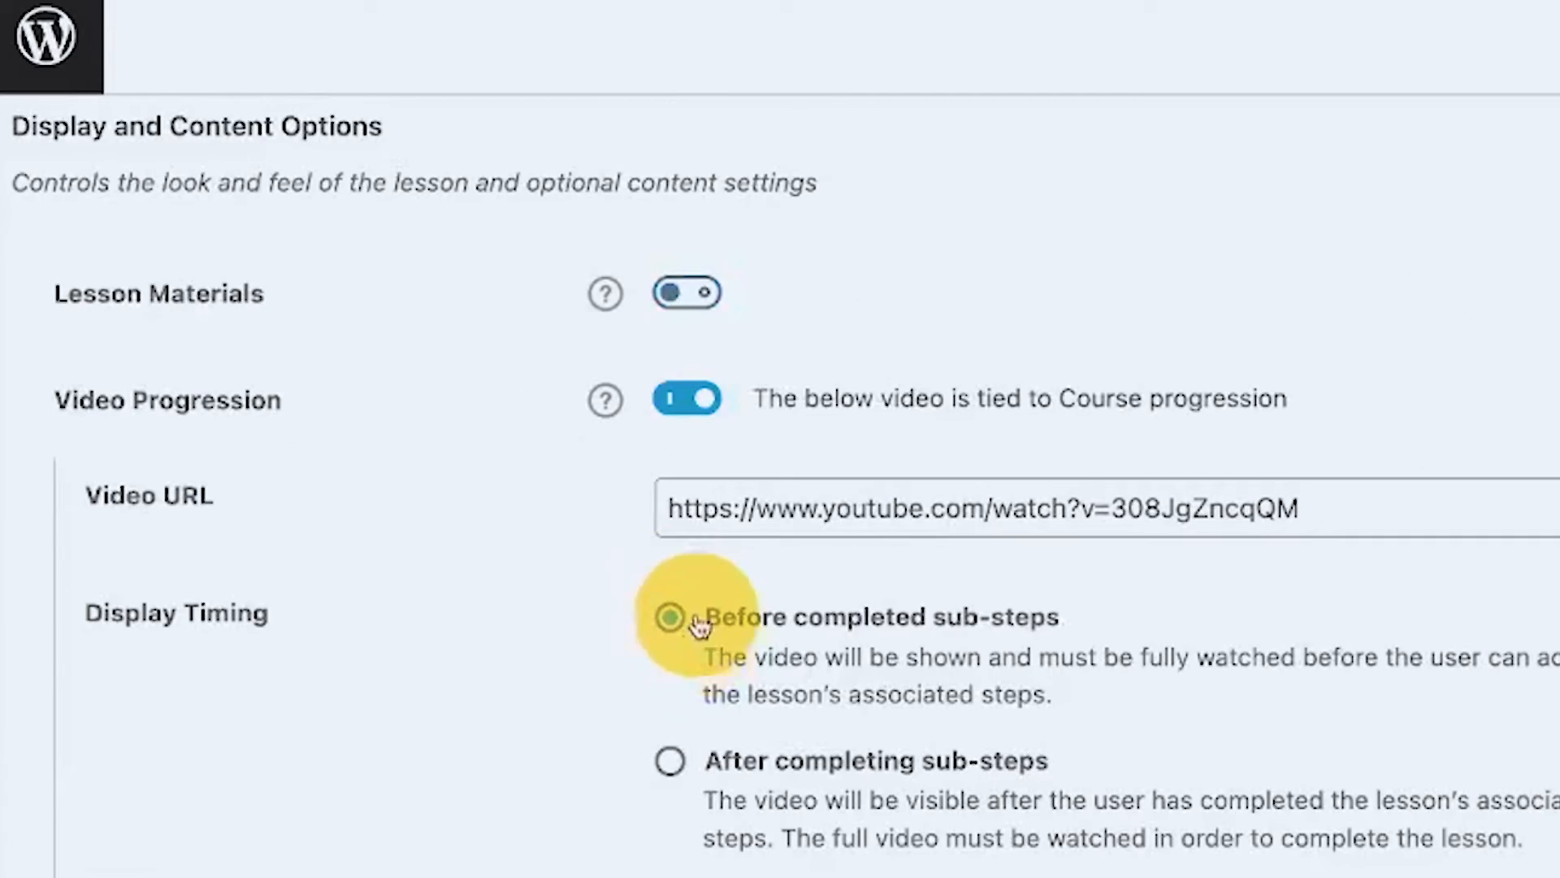
{"action": "left_click", "coordinate": [686, 400]}
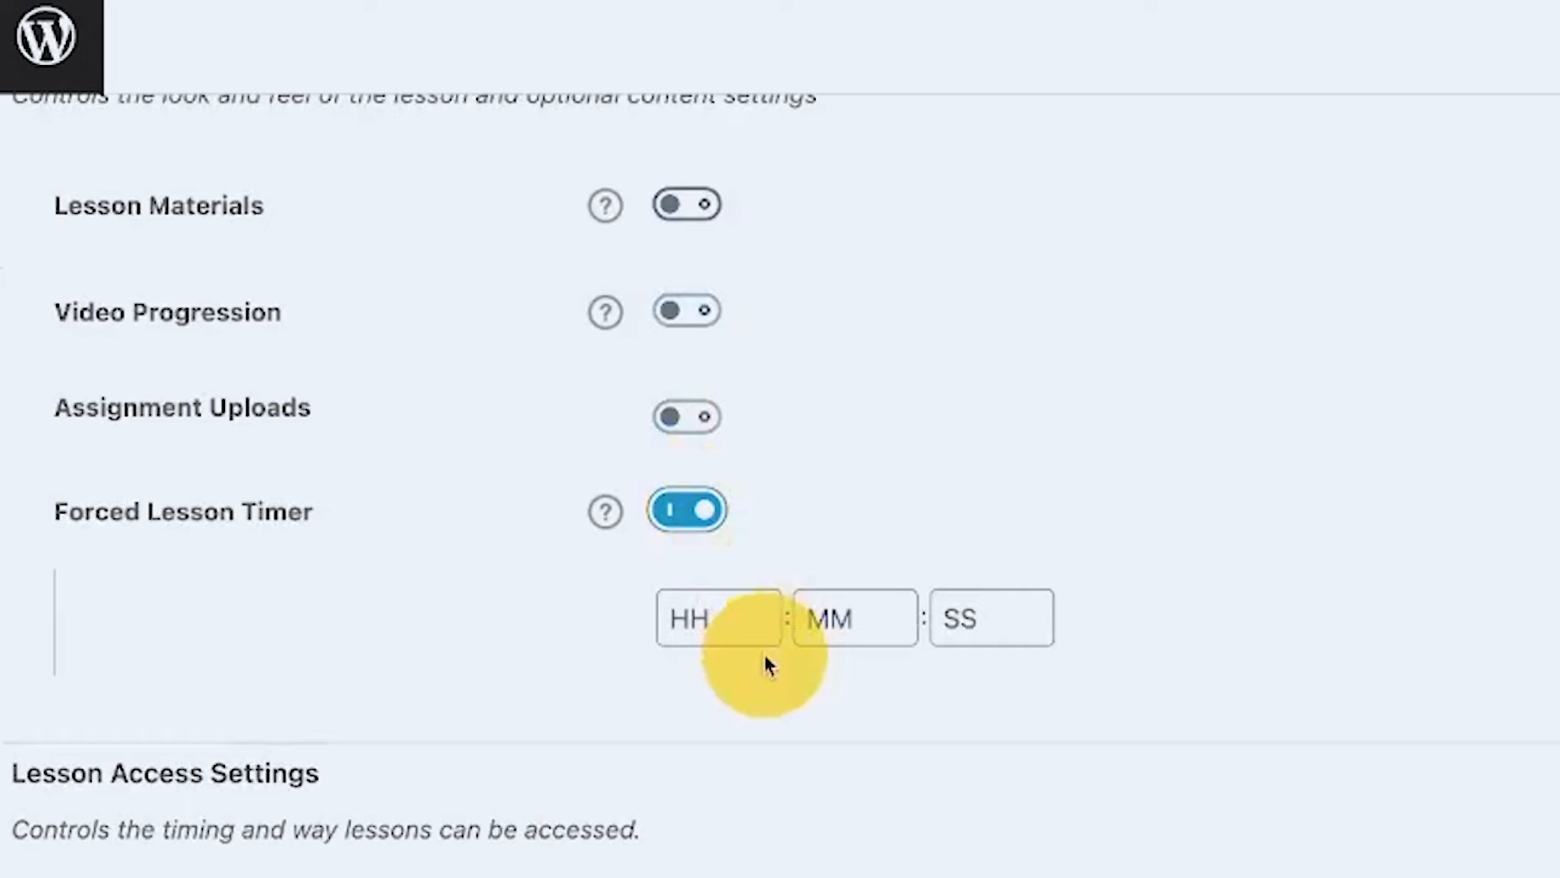
{"action": "type", "text": "30"}
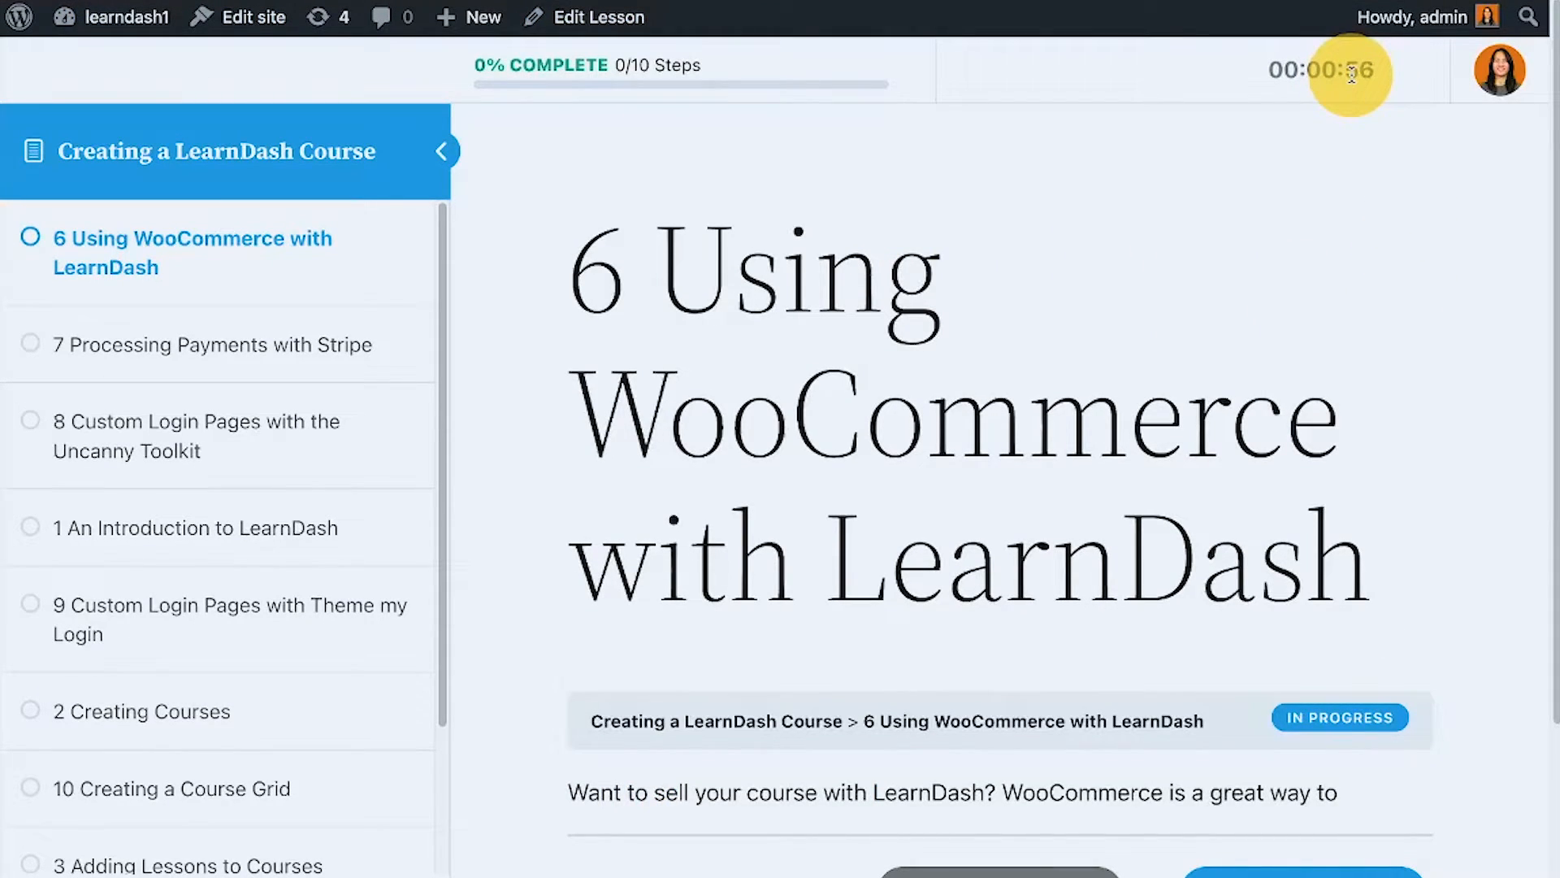
After the countdown ends, mark the WooCommerce lesson complete.
{"action": "scroll", "scroll_direction": "down", "scroll_amount": 3}
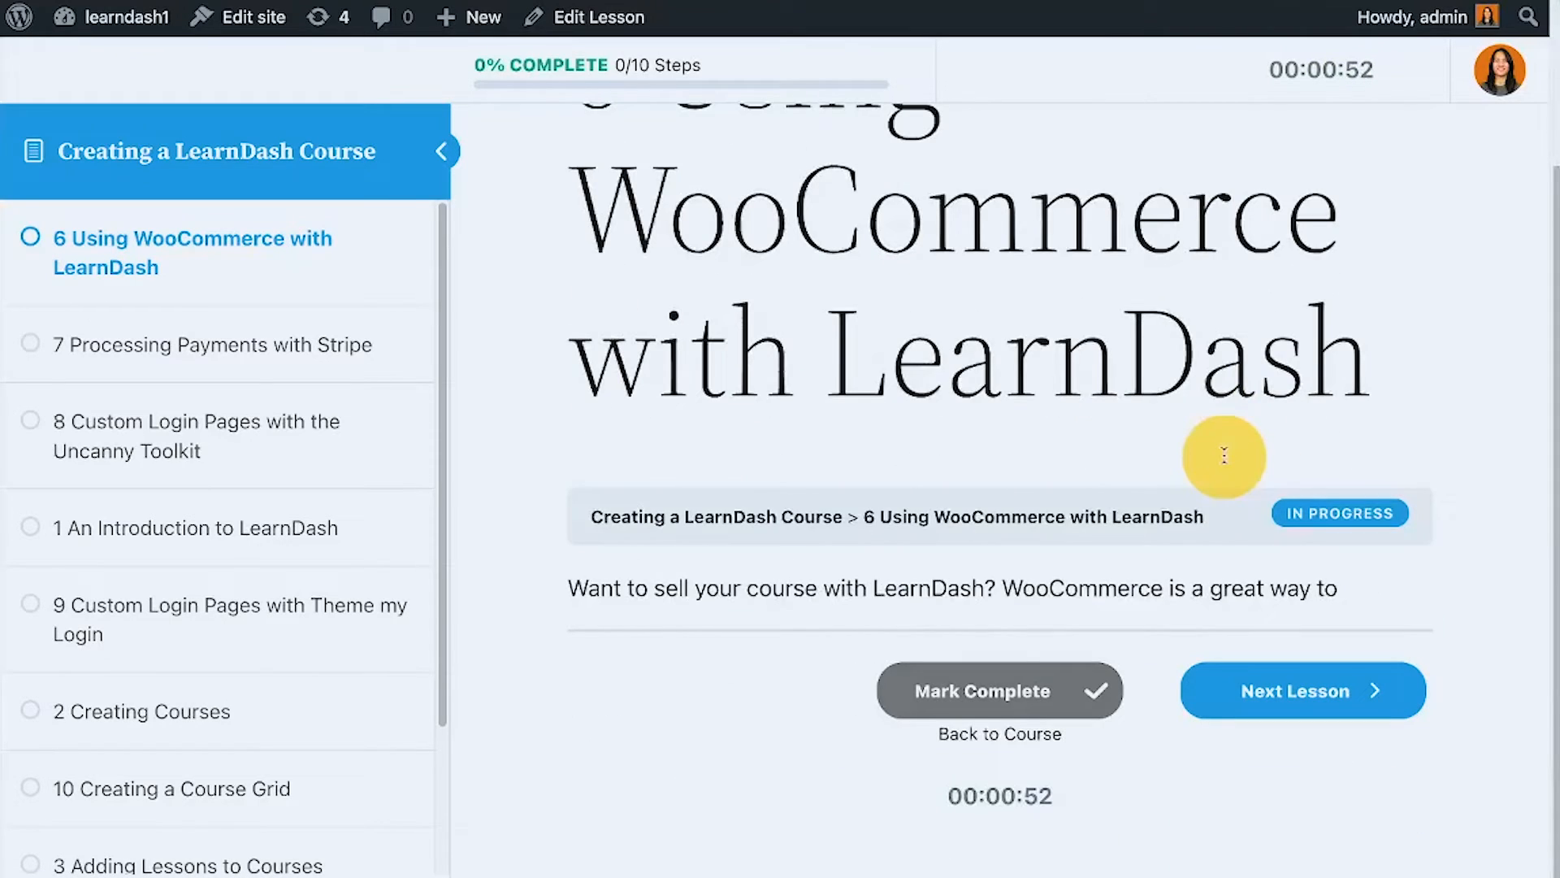
{"action": "mouse_move", "coordinate": [1003, 697]}
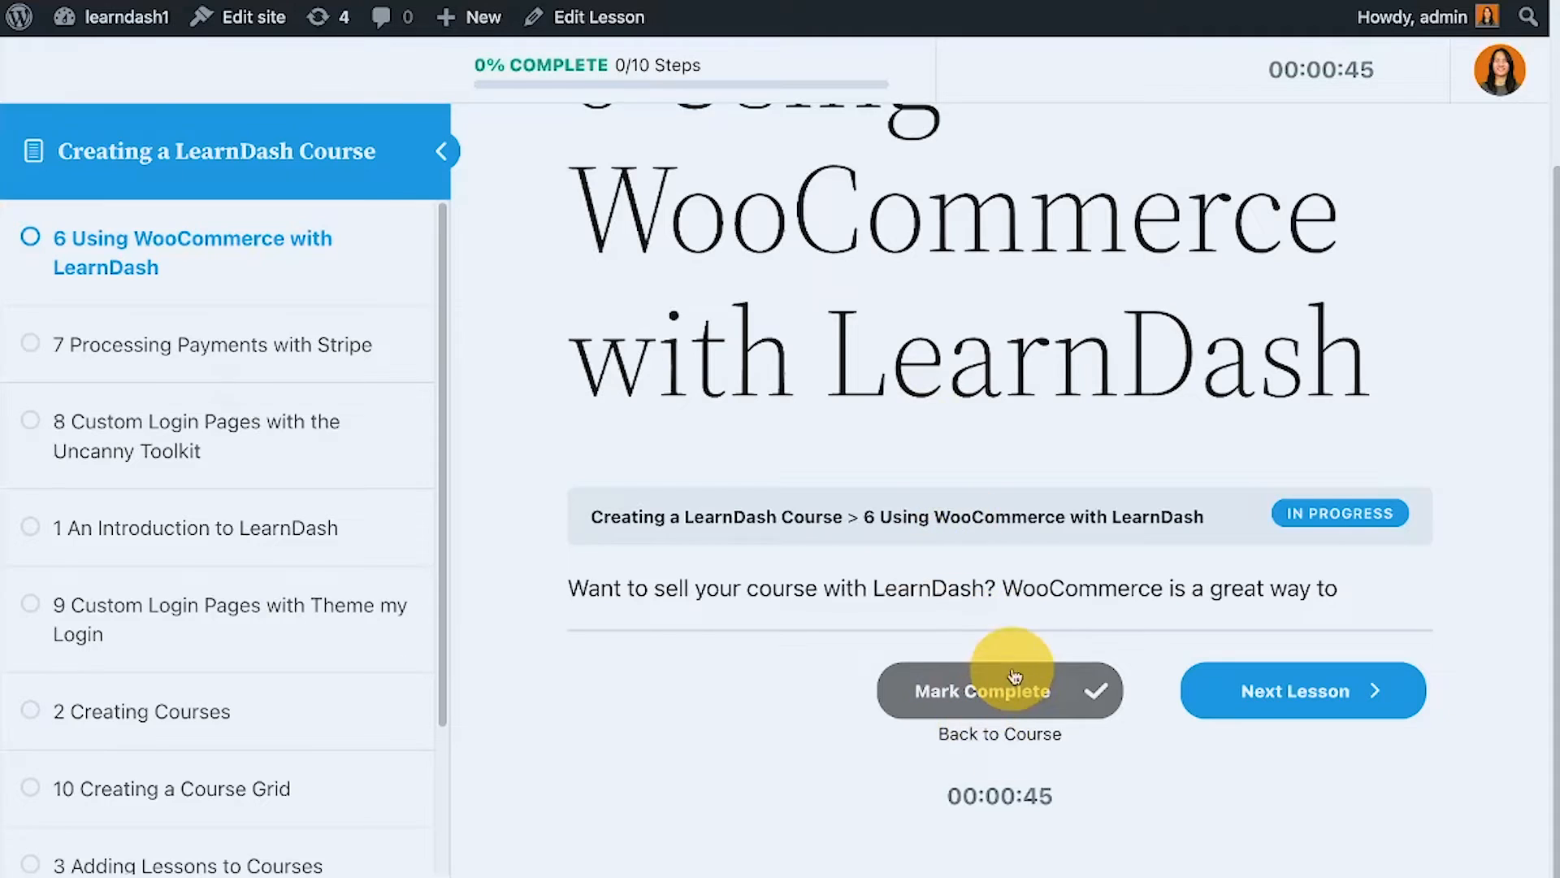
{"action": "mouse_move", "coordinate": [987, 588]}
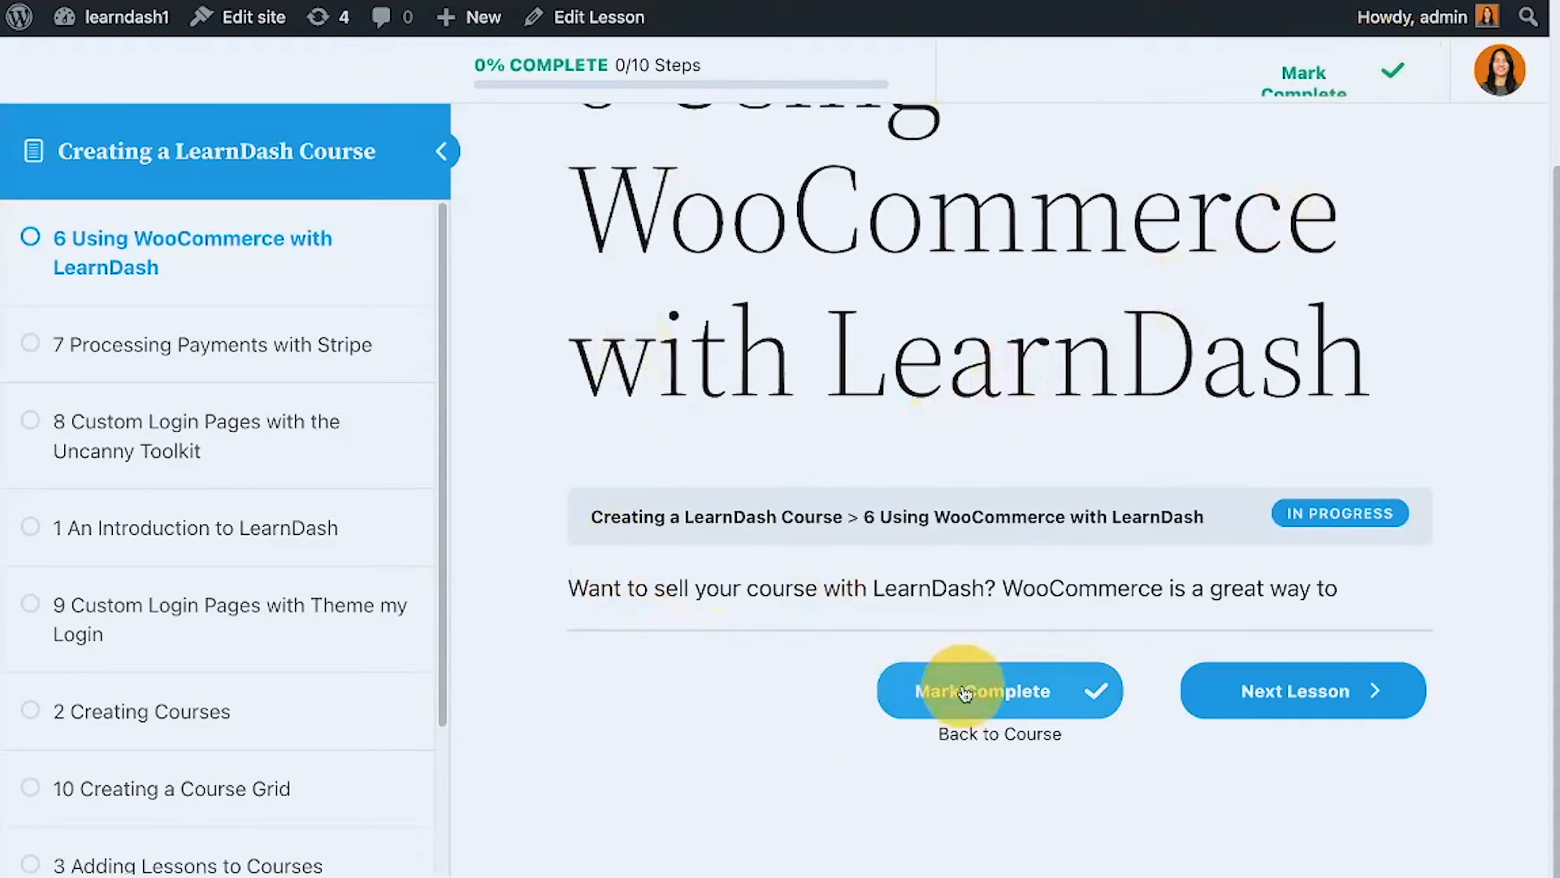
{"action": "left_click", "coordinate": [998, 690]}
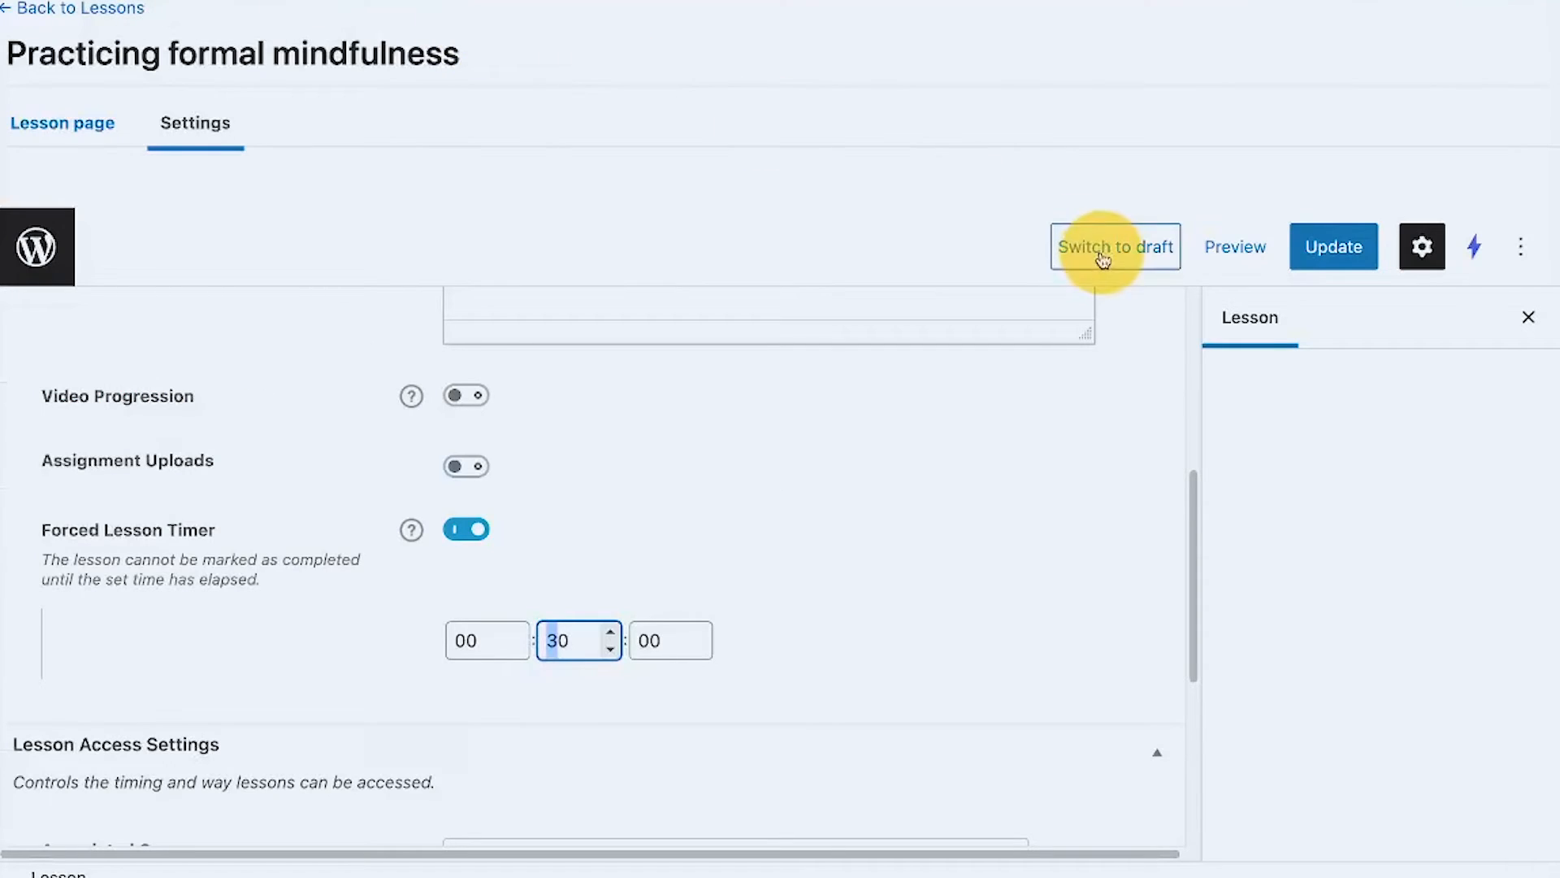
Preview the Practicing formal mindfulness lesson in a new tab.
{"action": "left_click", "coordinate": [1233, 245]}
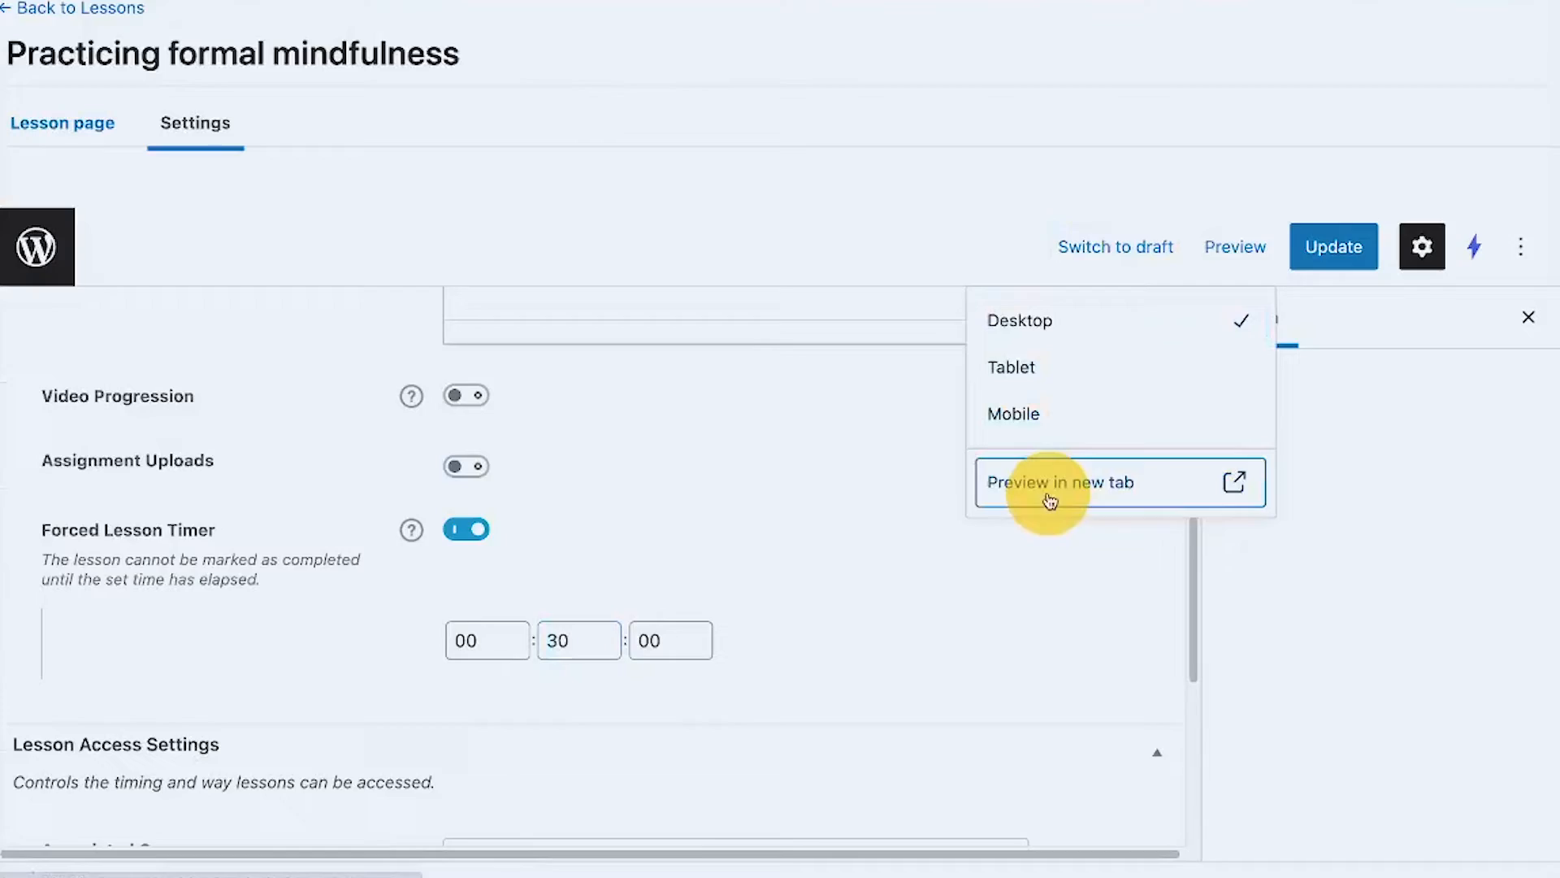
{"action": "left_click", "coordinate": [1063, 483]}
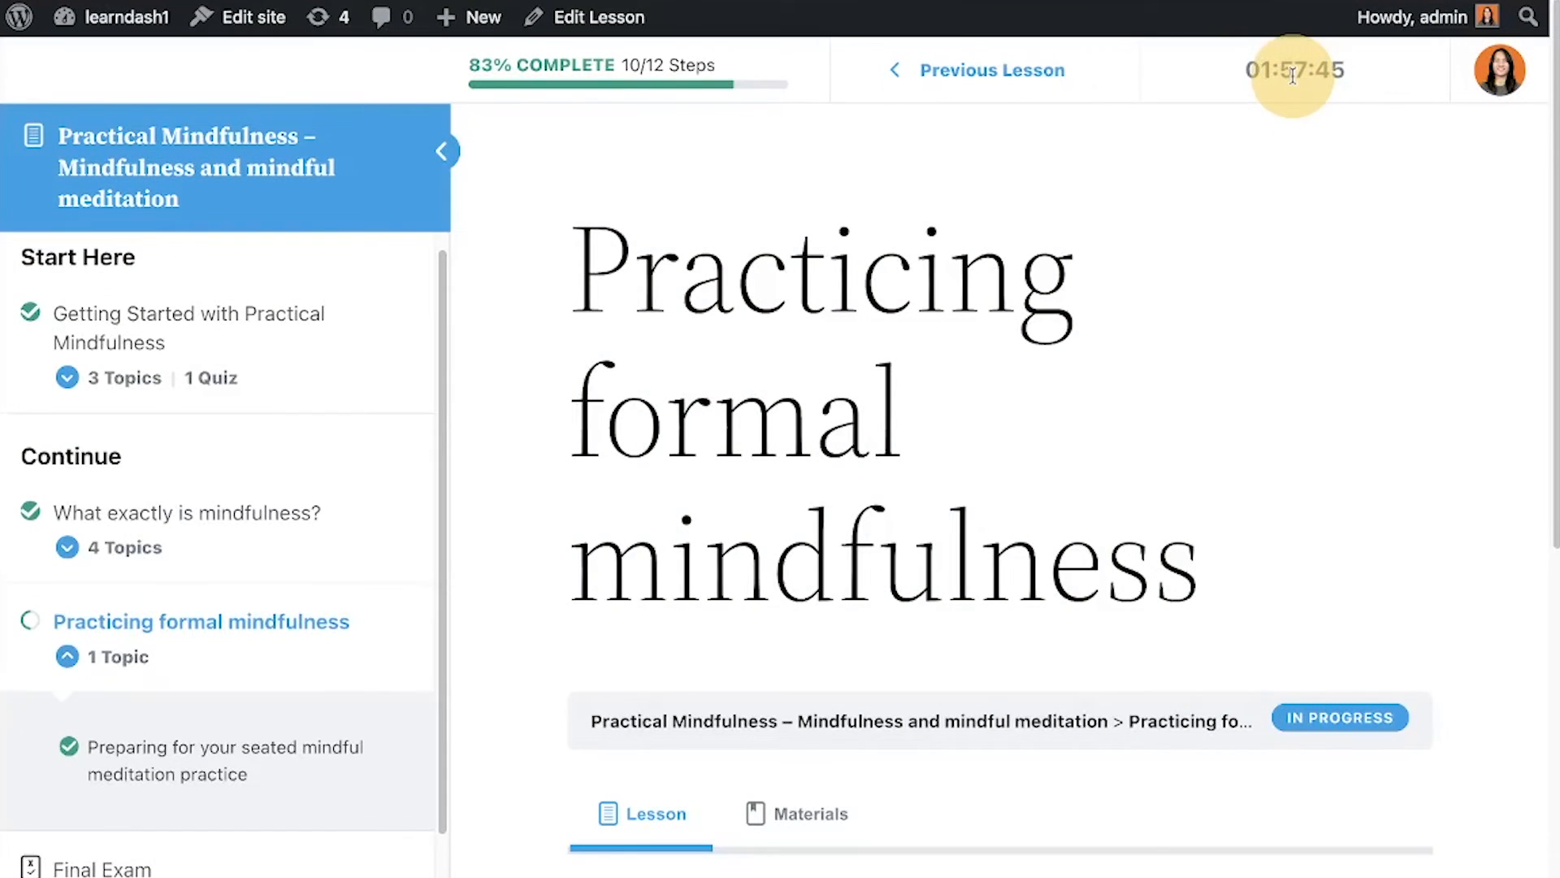
{"action": "mouse_move", "coordinate": [1333, 367]}
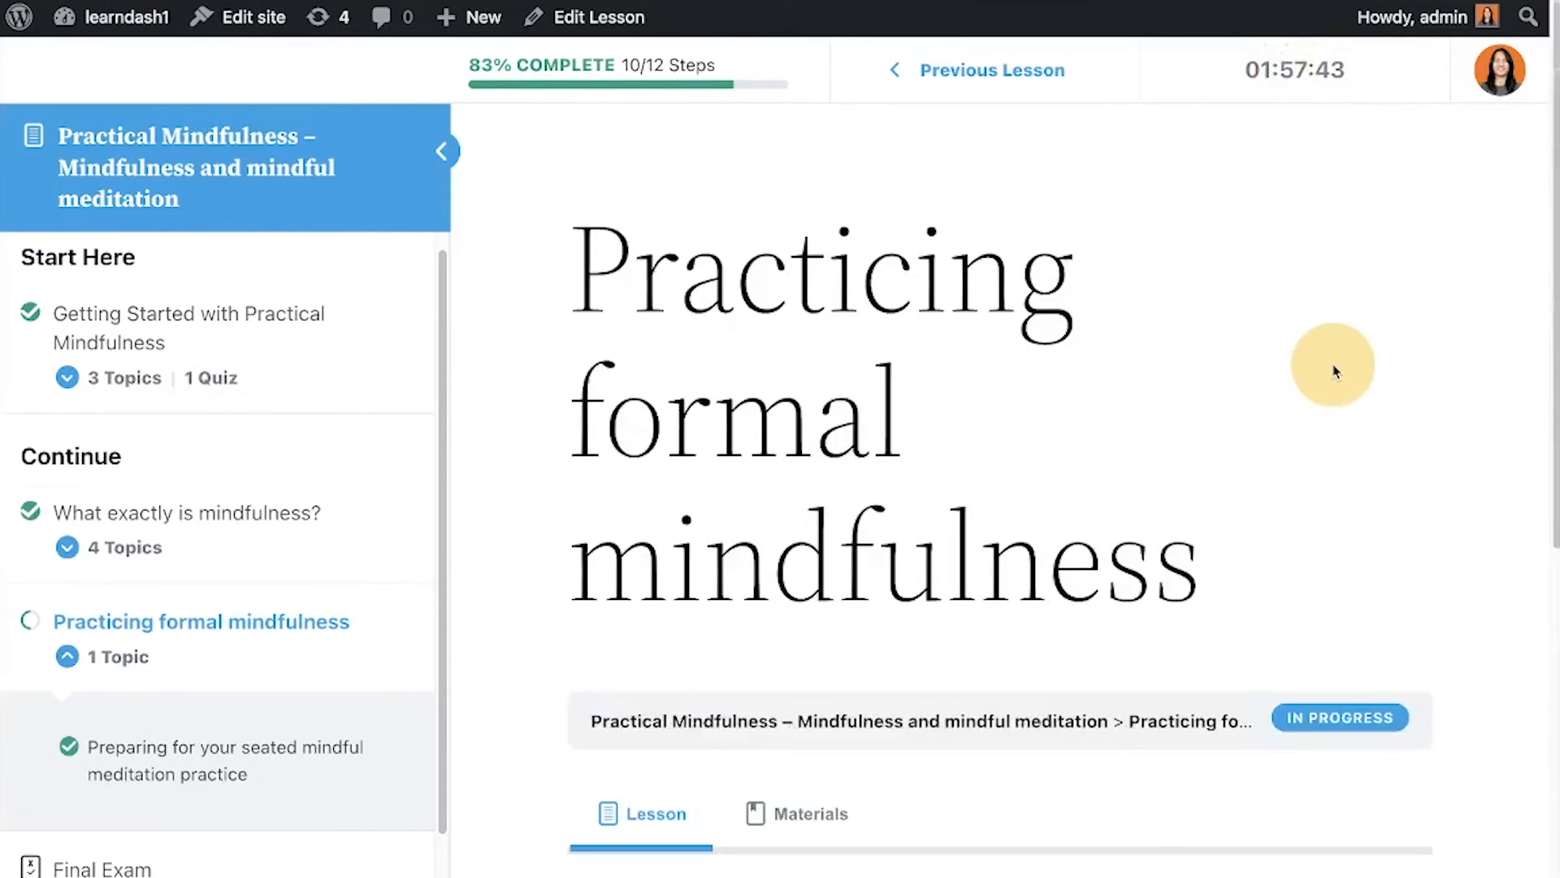
{"action": "mouse_move", "coordinate": [1323, 65]}
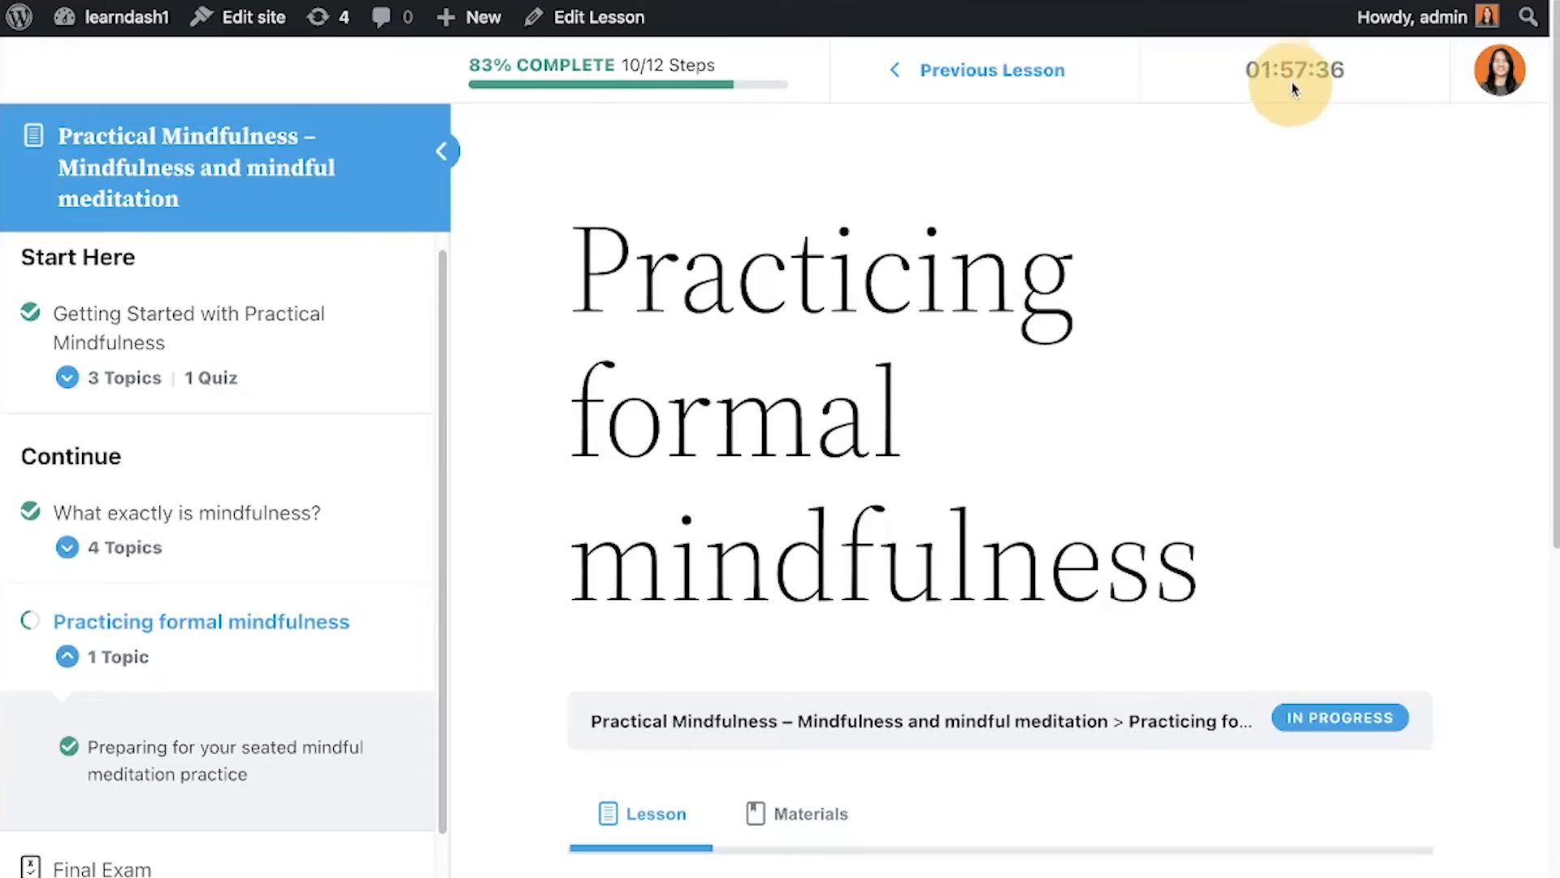
{"action": "mouse_move", "coordinate": [902, 283]}
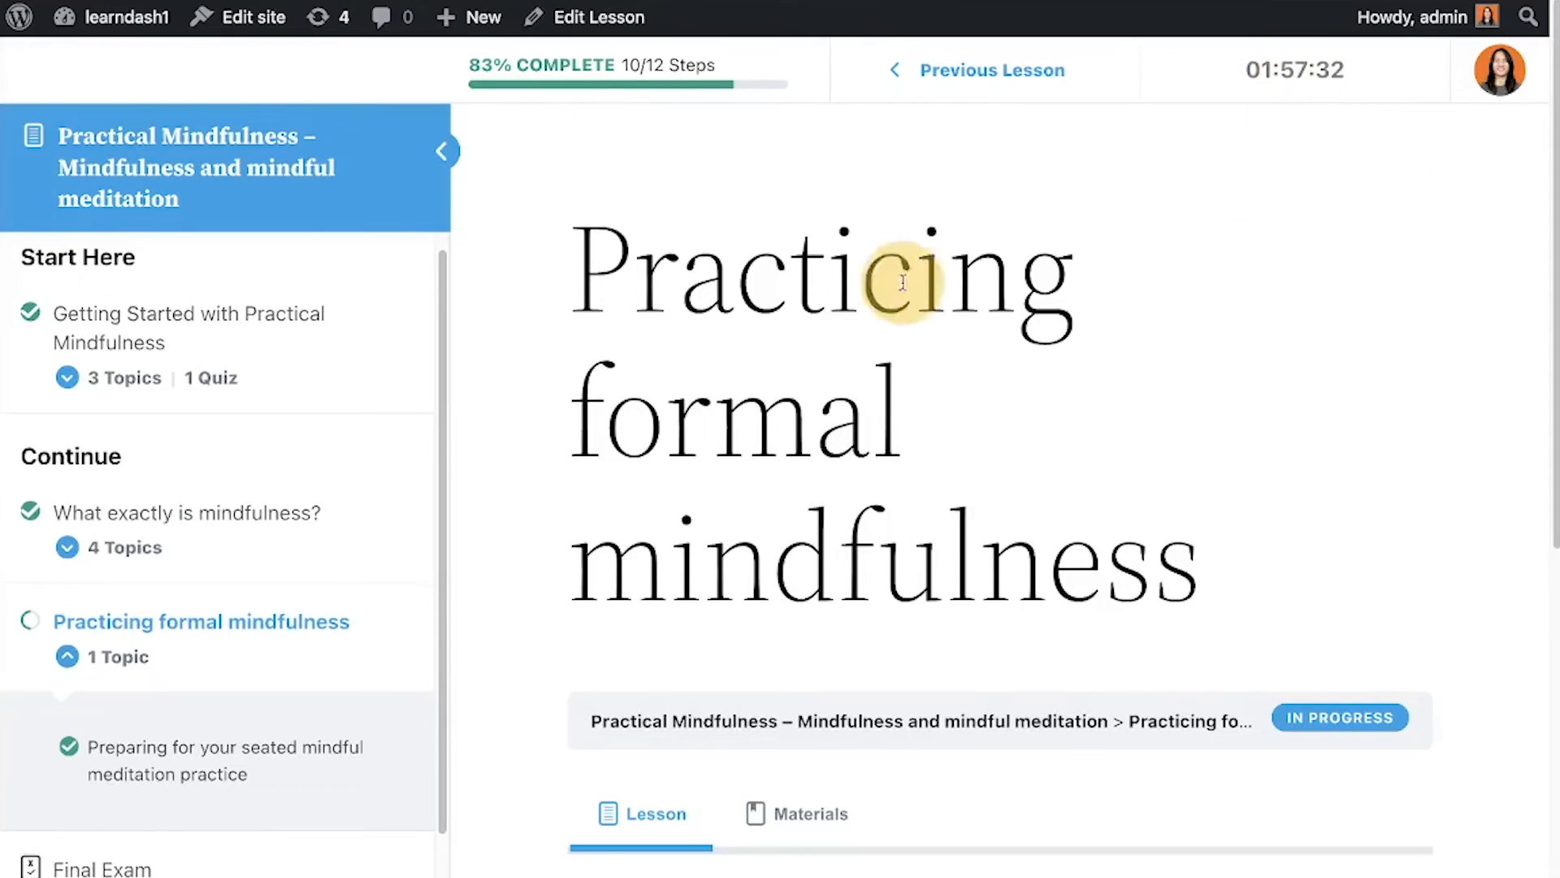